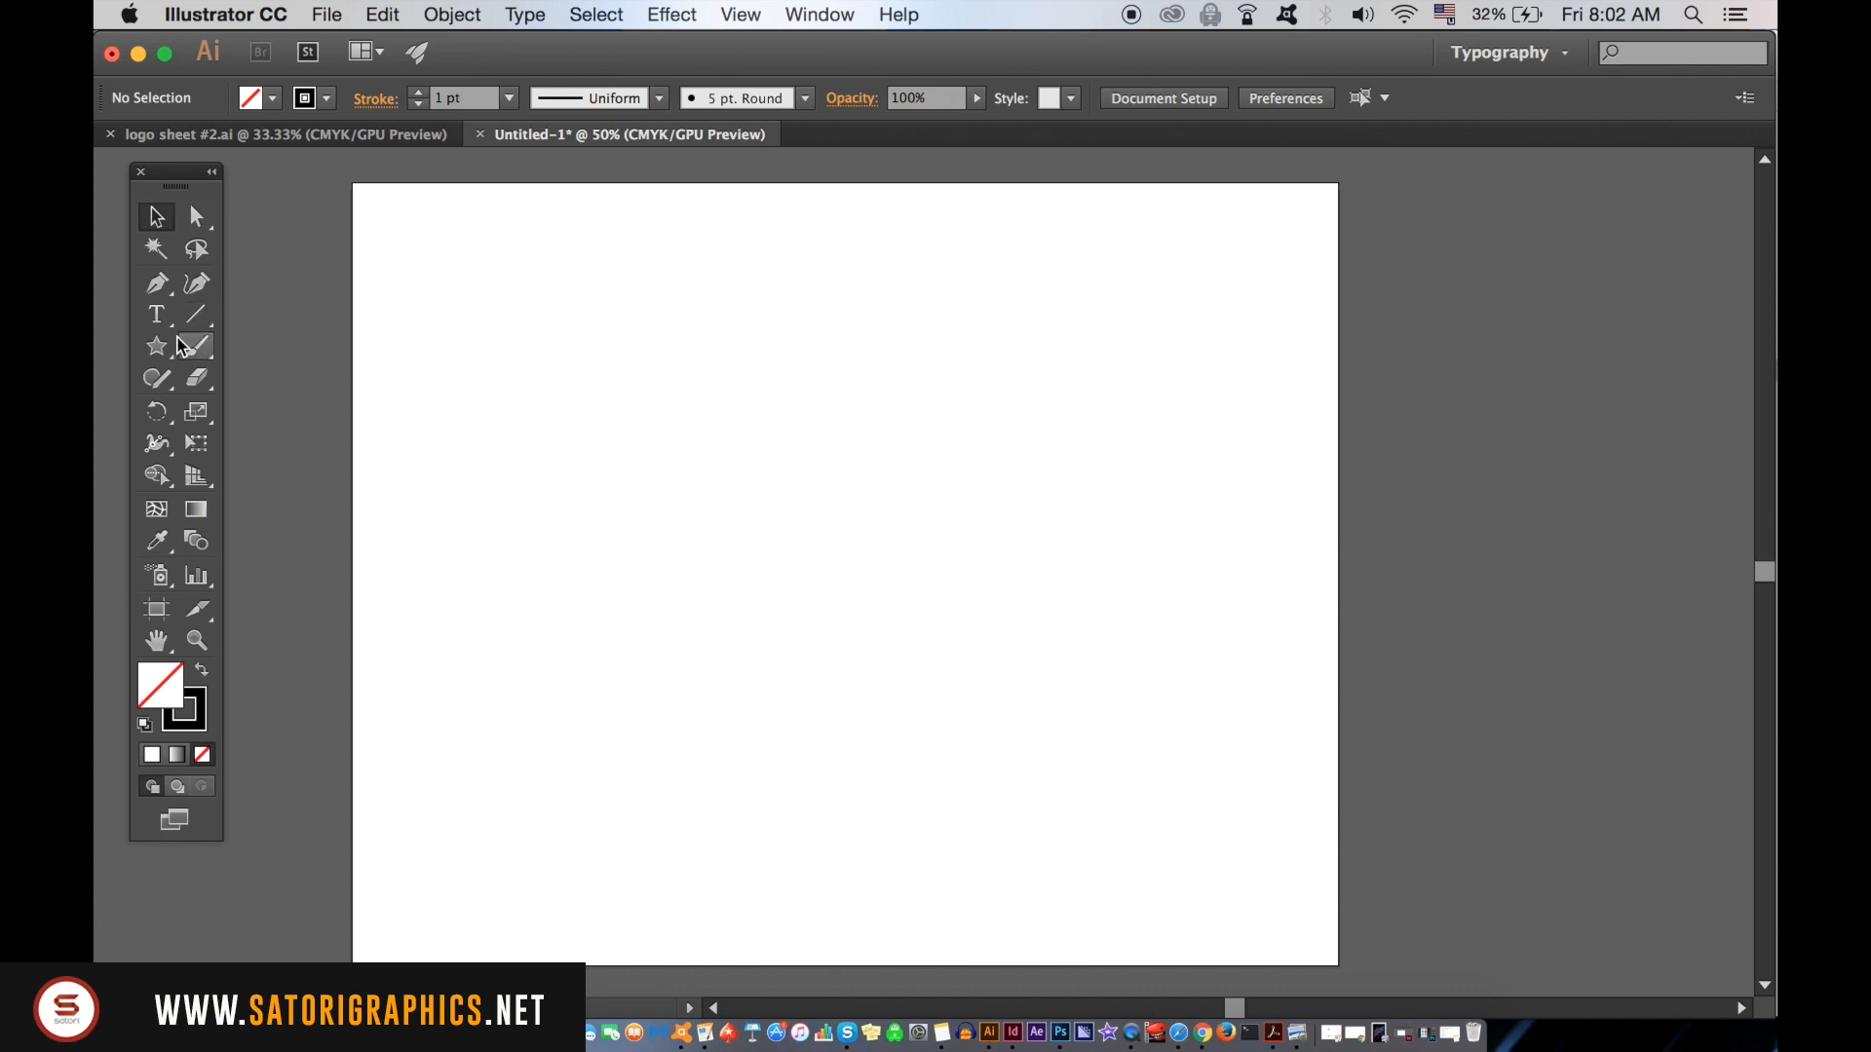
# Step: Draw a large five-pointed star outline with a small circle at its centre
pyautogui.click(156, 345)
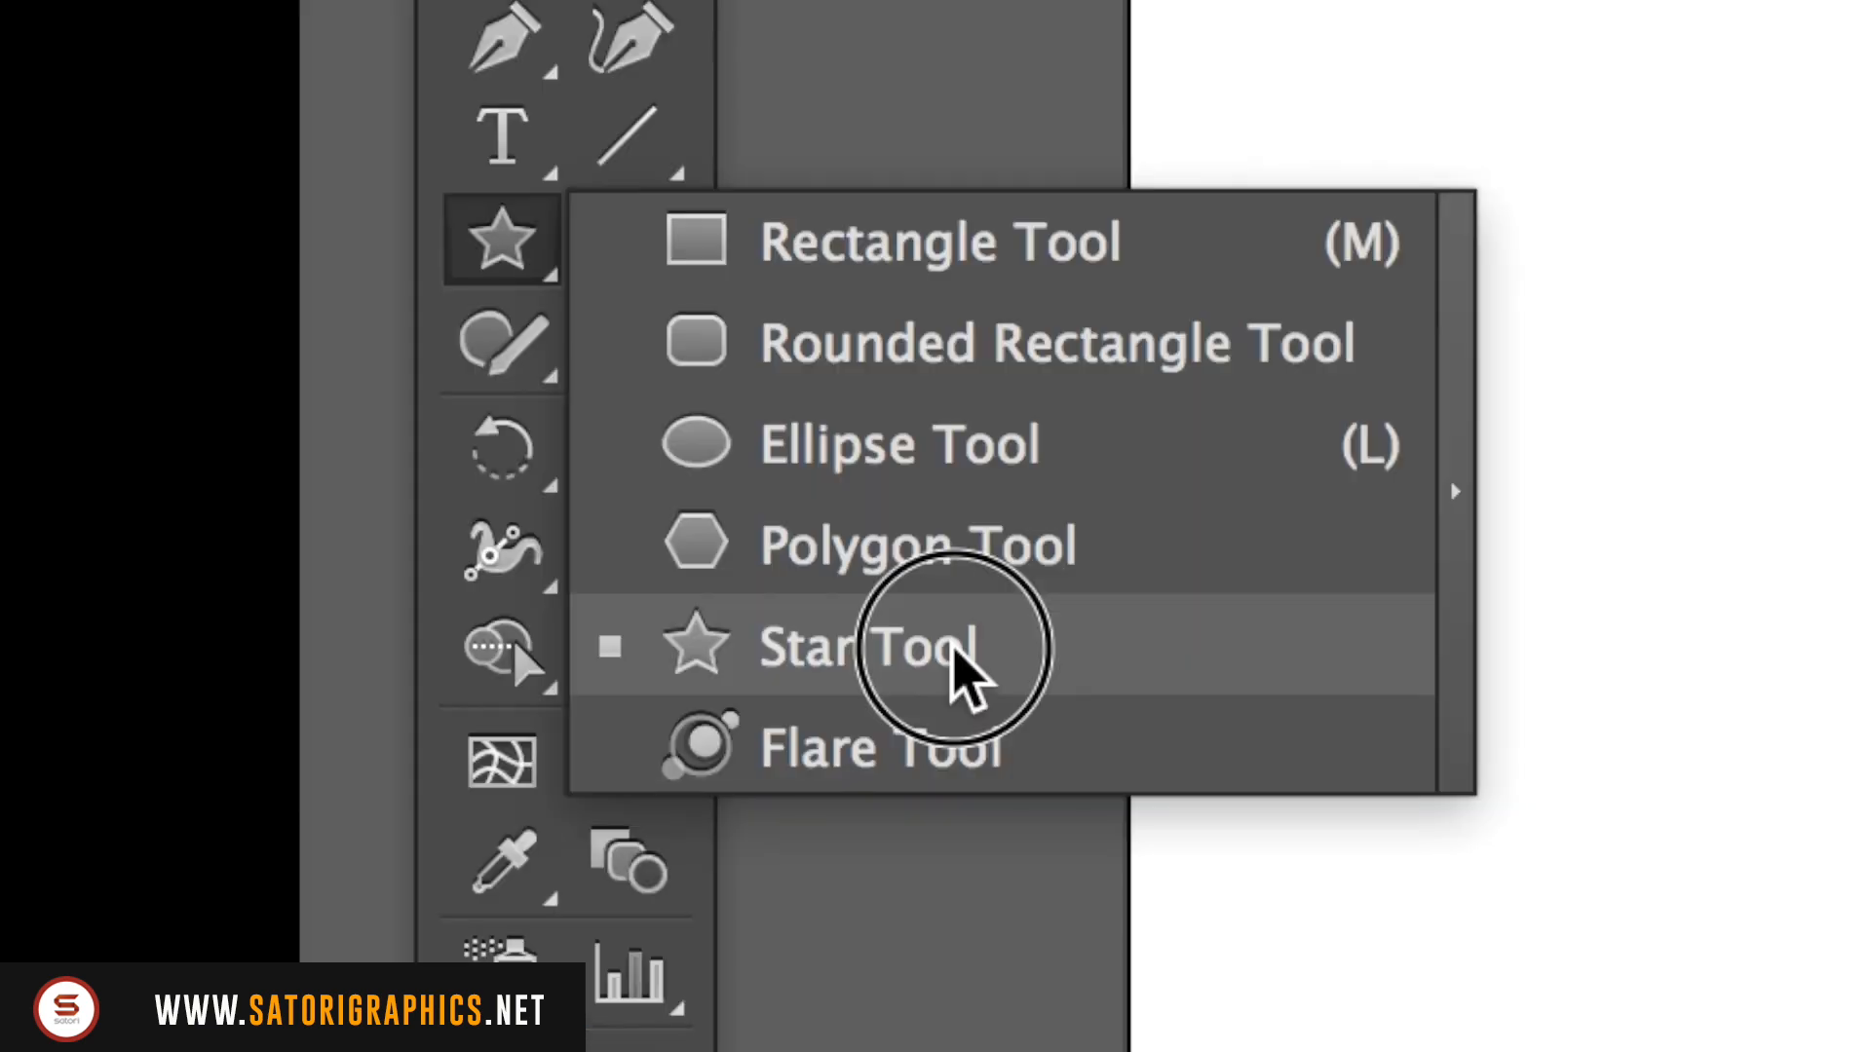
pyautogui.click(877, 644)
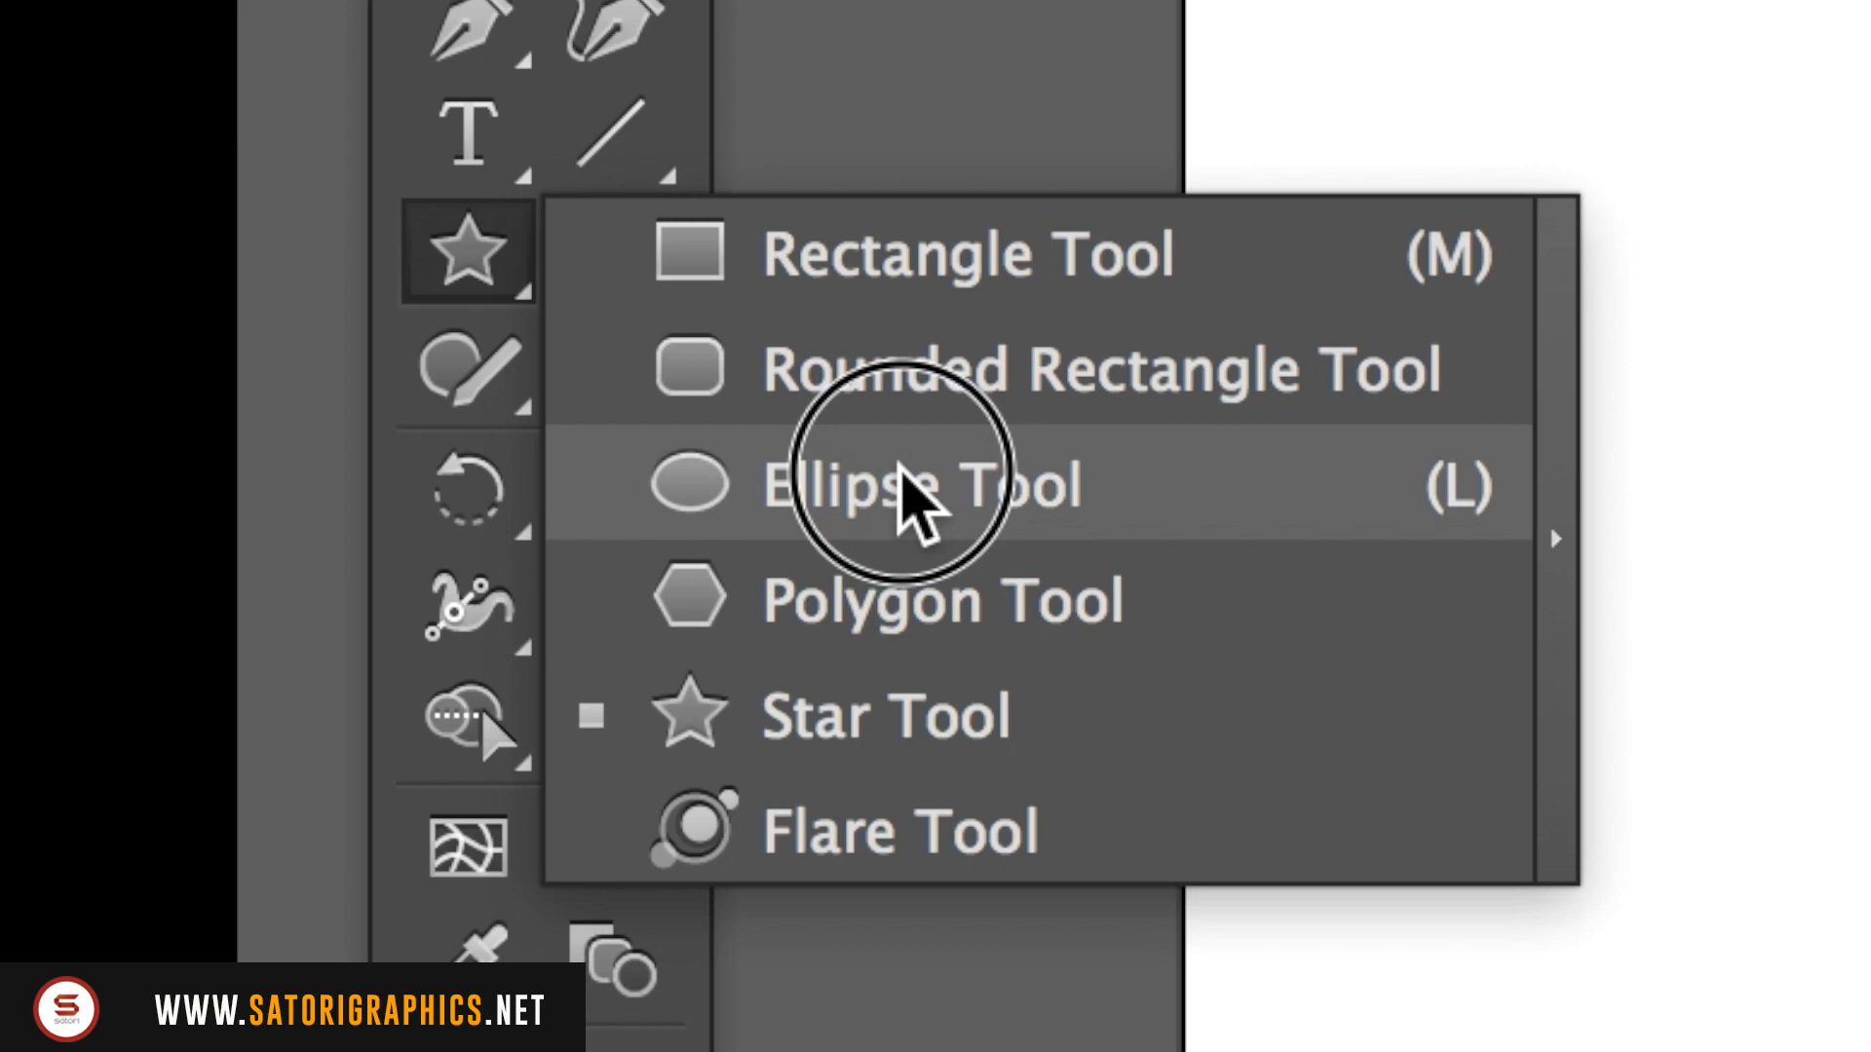
pyautogui.click(919, 483)
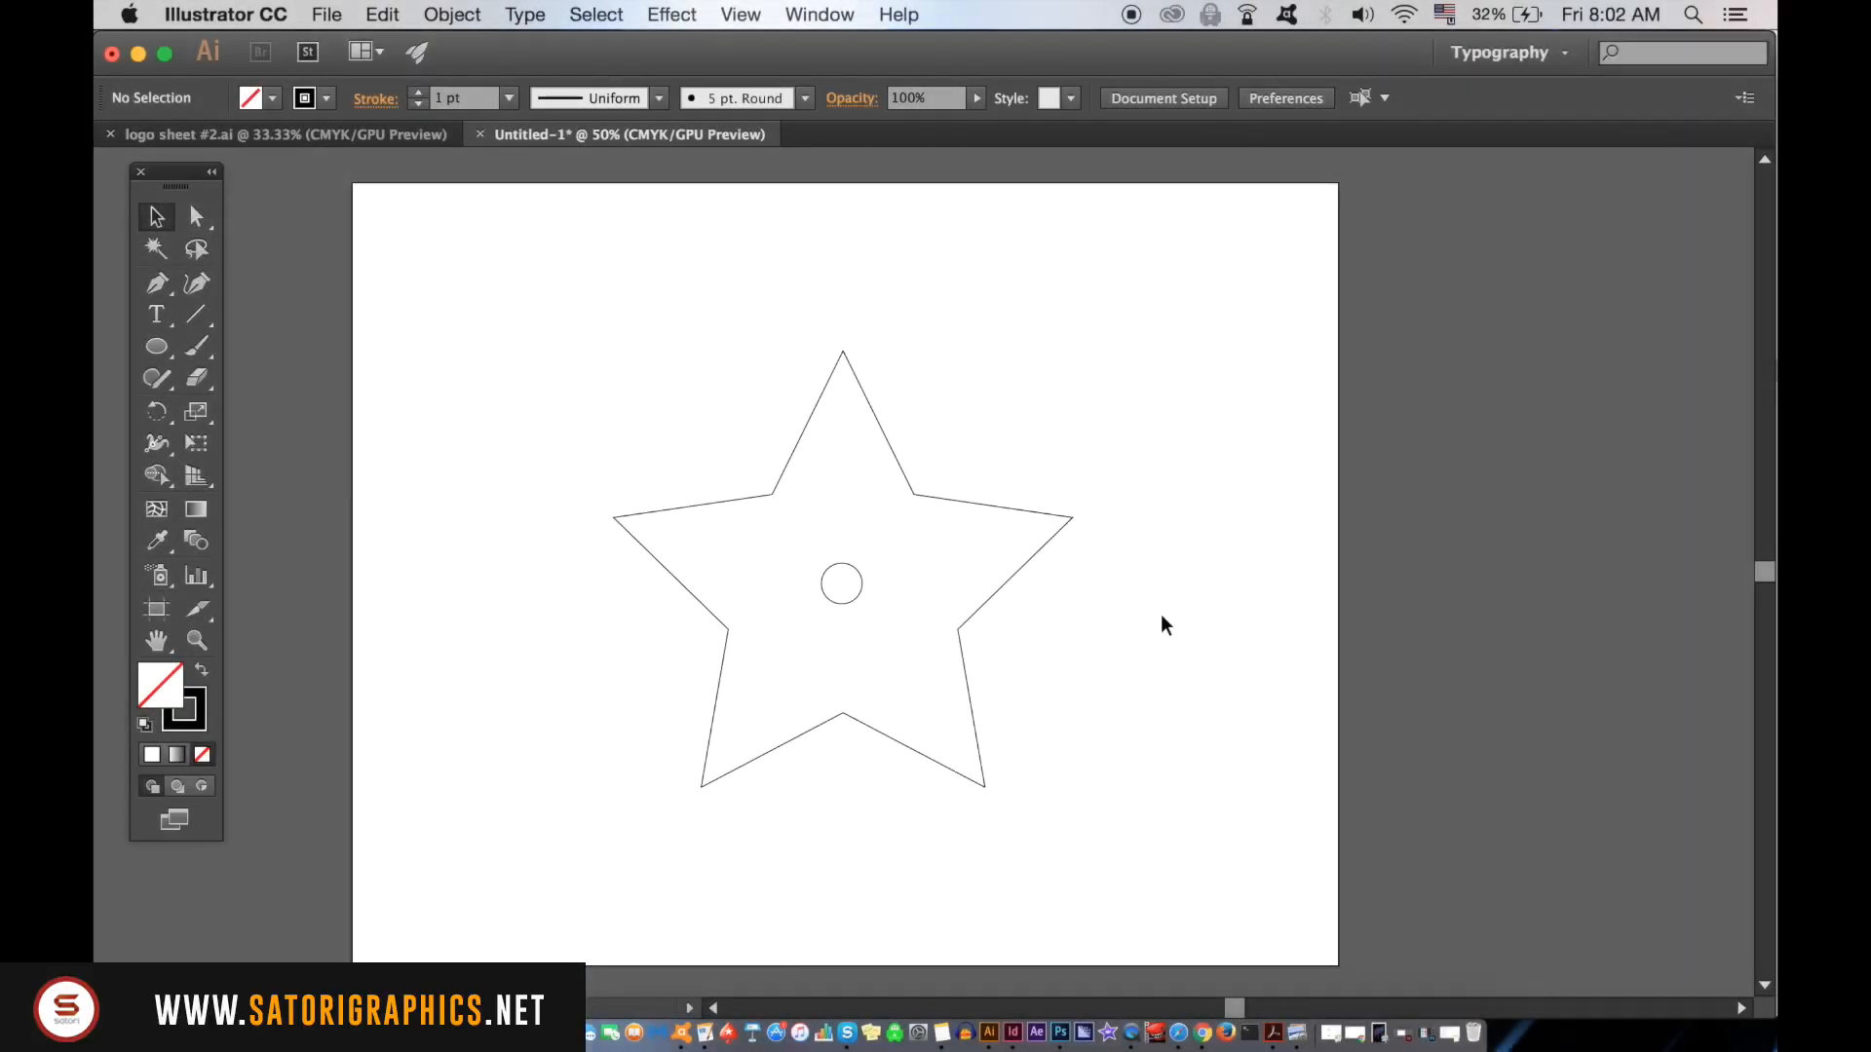
pyautogui.moveTo(739, 433)
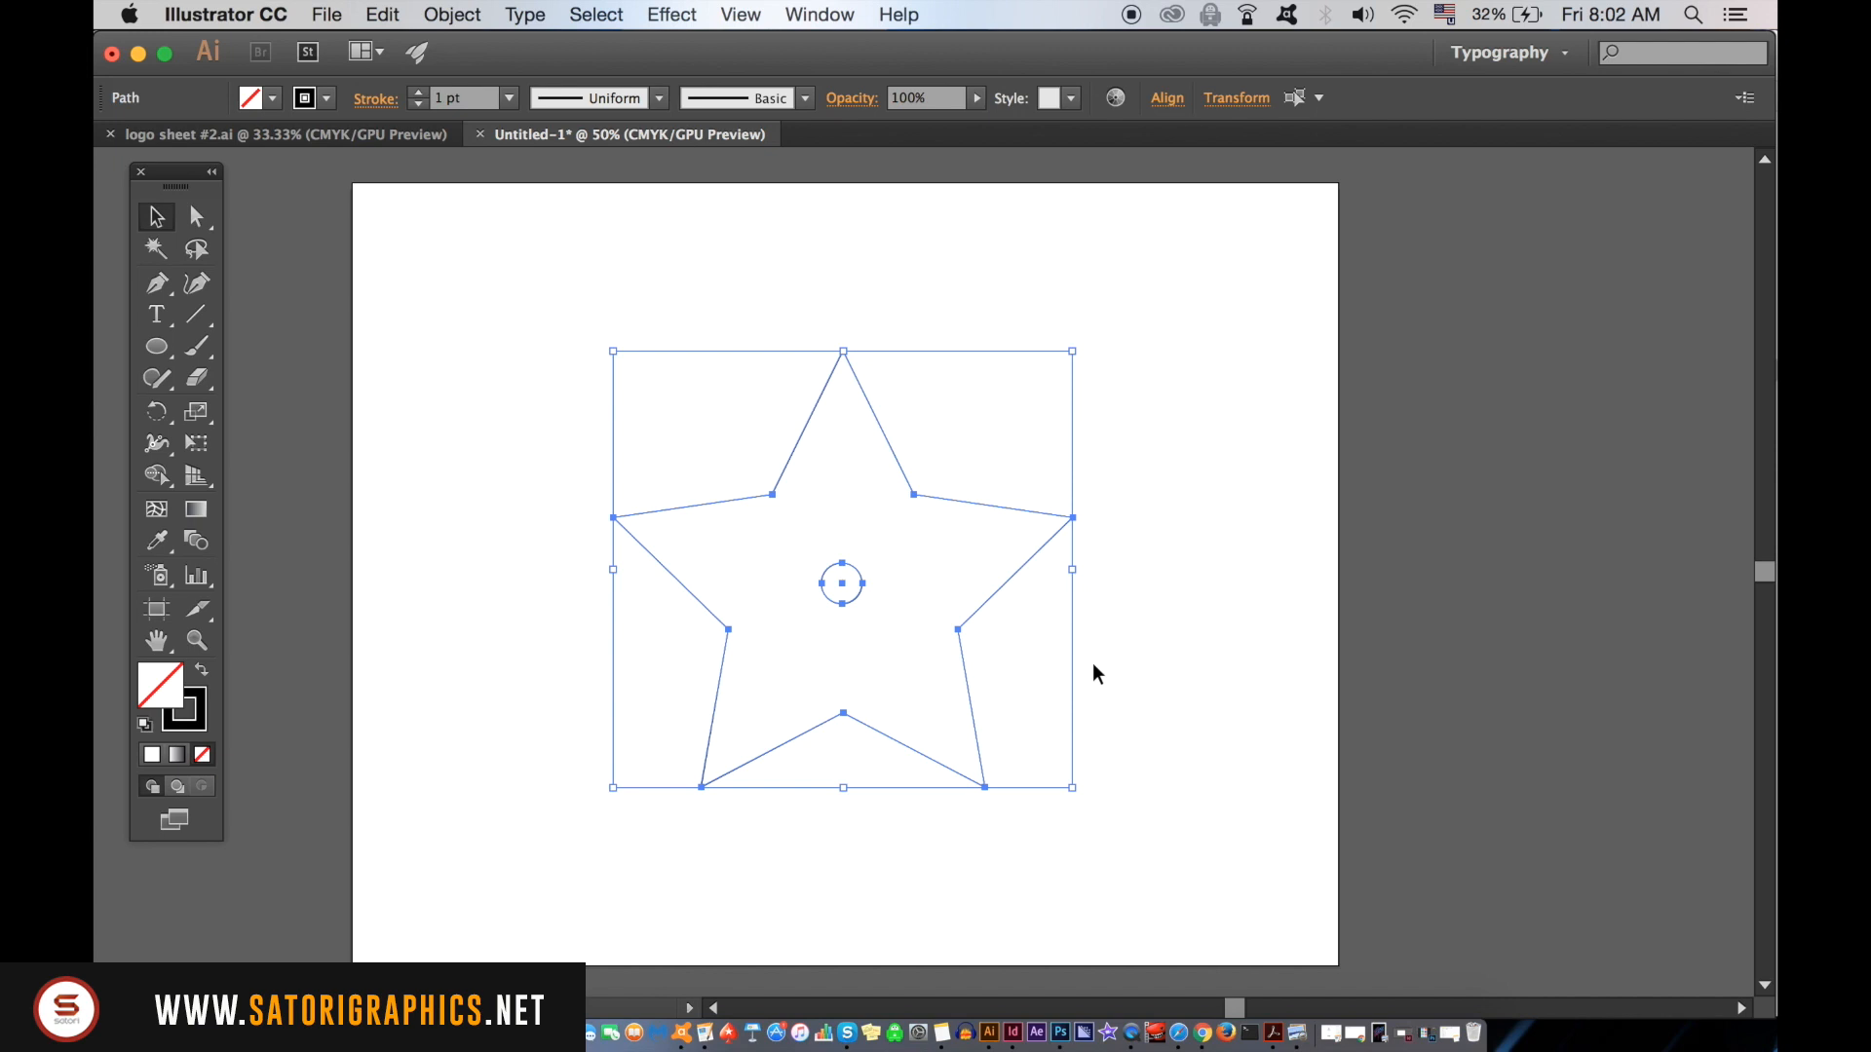
# Step: Select the star and circle and set Blend Options spacing to Specified Steps, 15
pyautogui.click(453, 14)
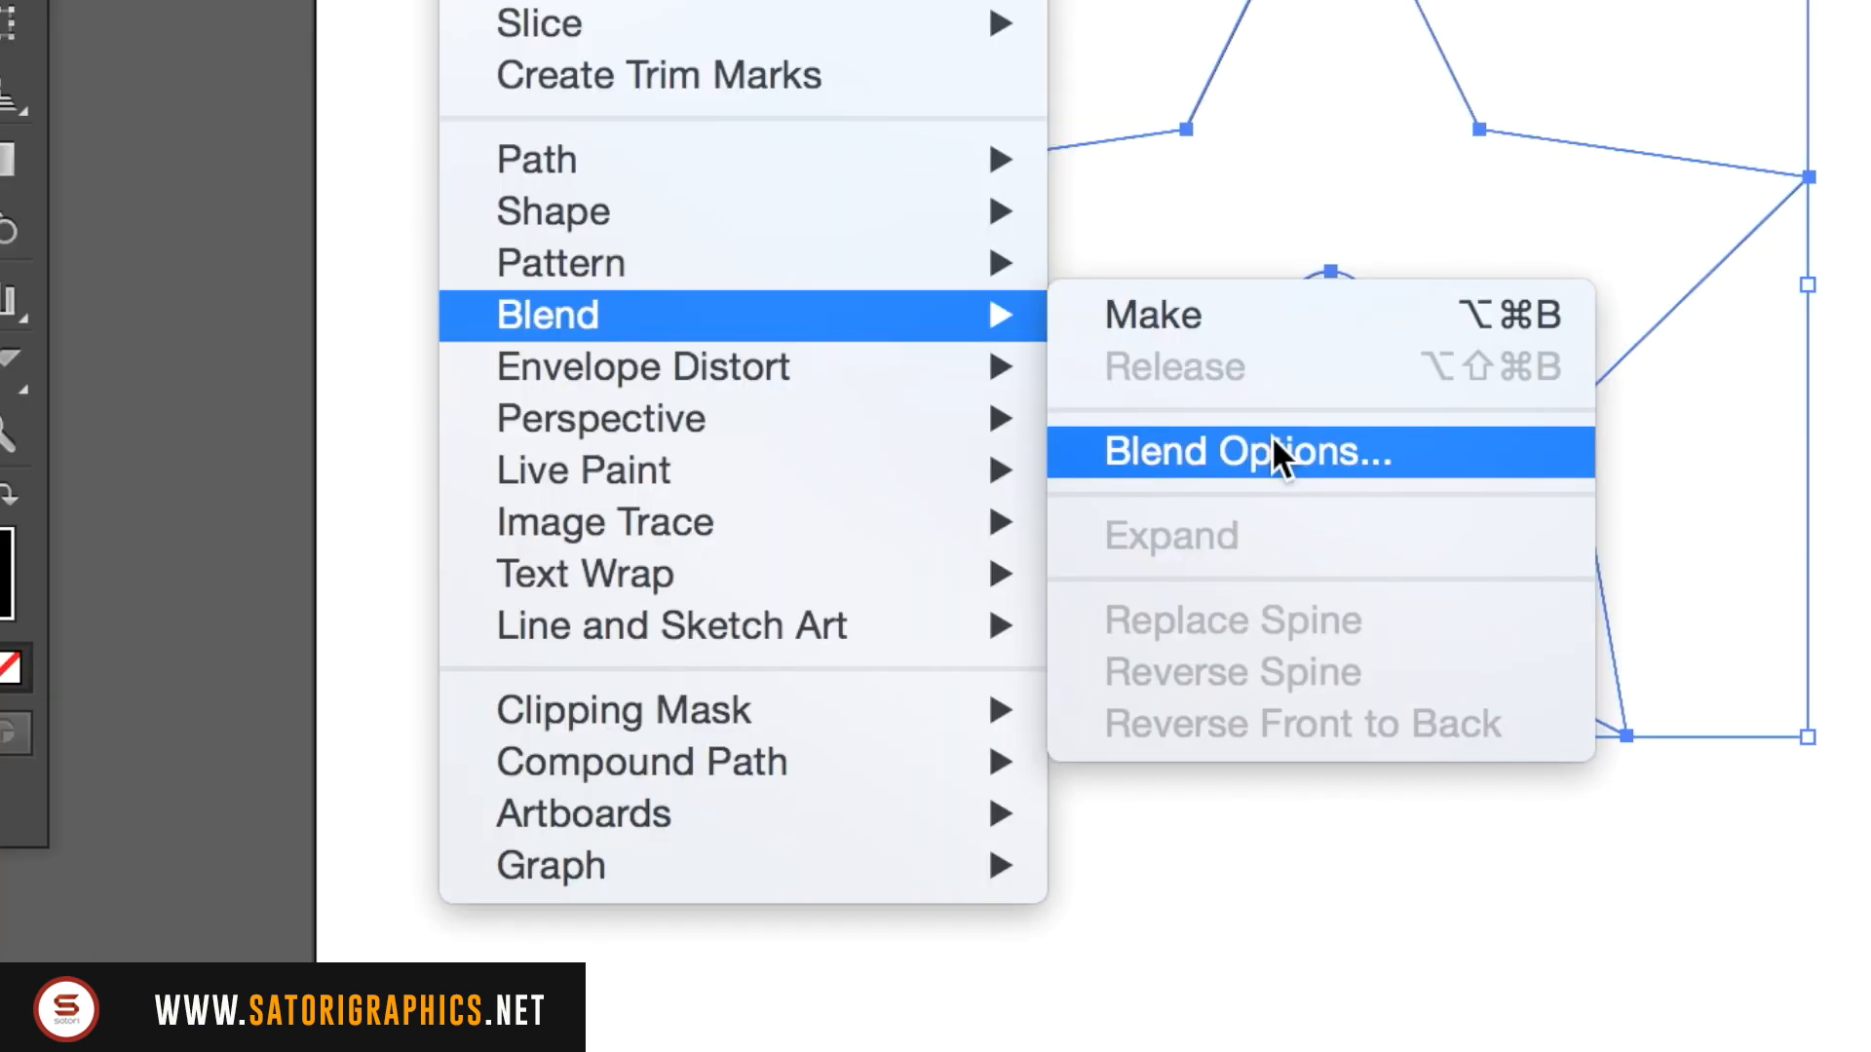
pyautogui.click(1234, 451)
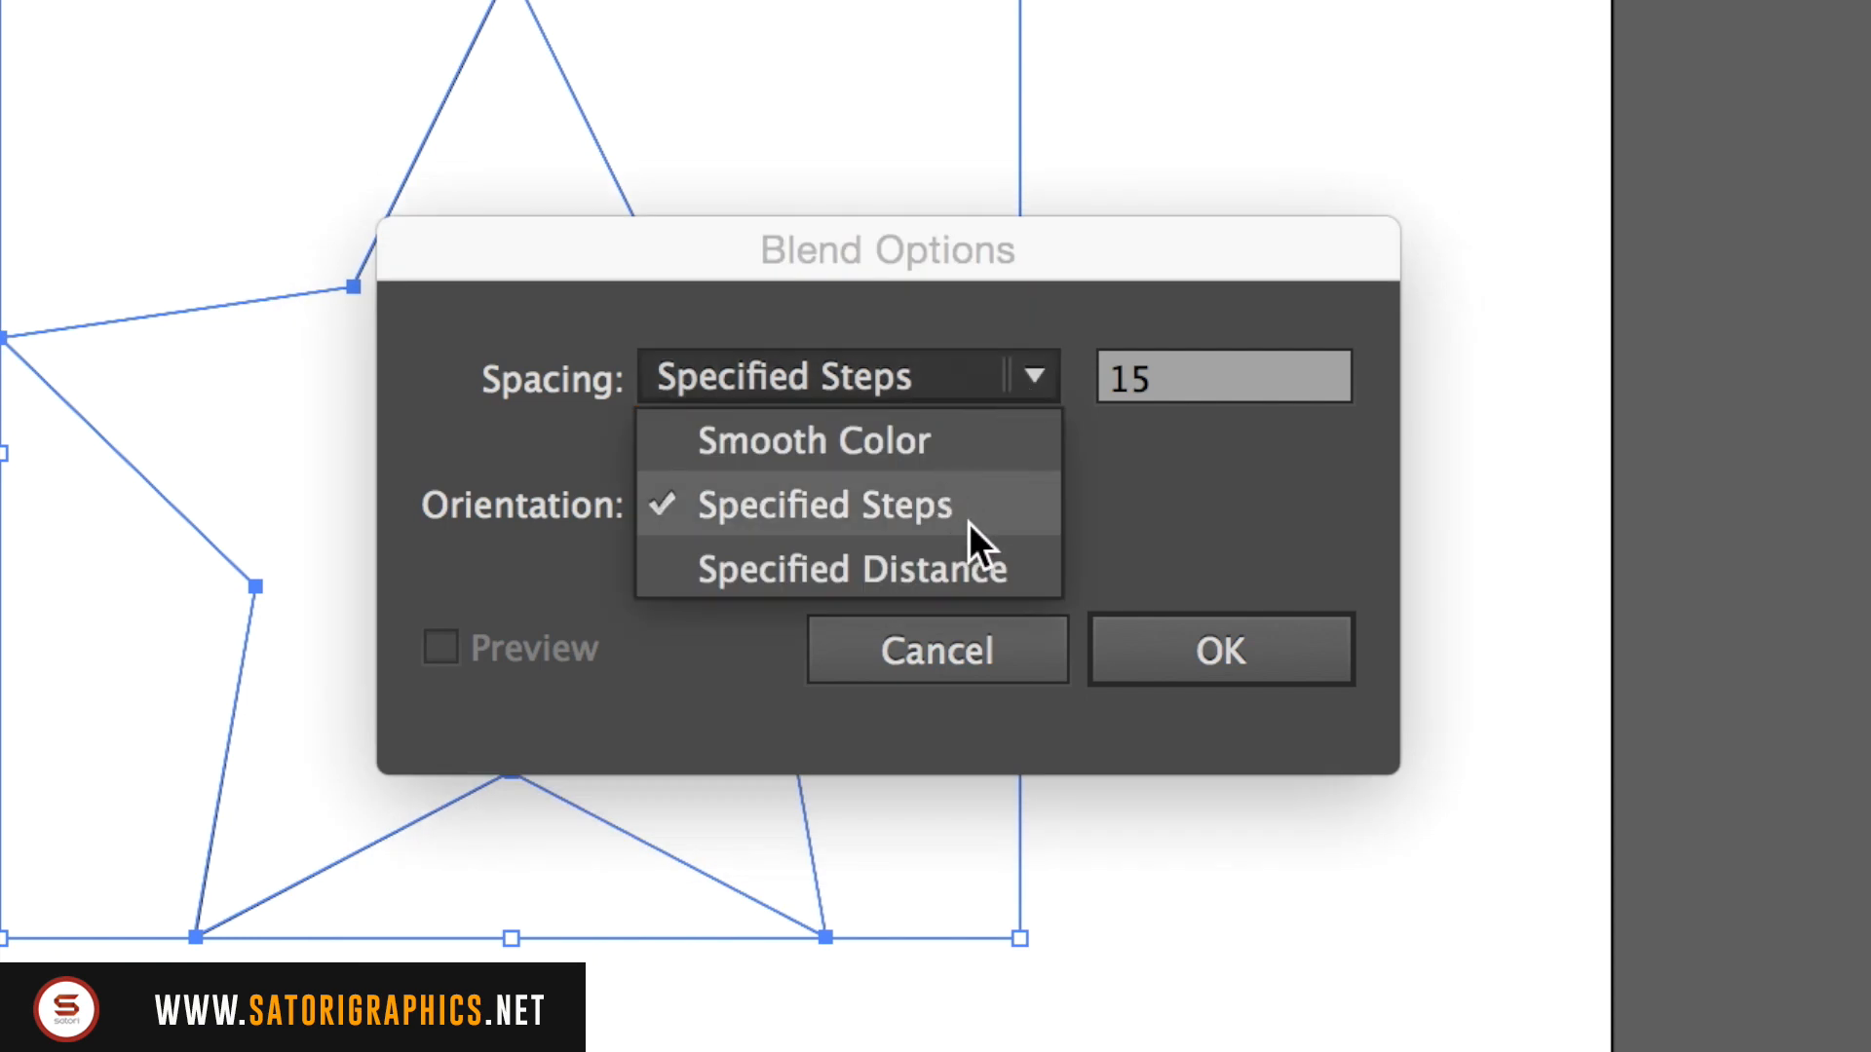
pyautogui.click(823, 504)
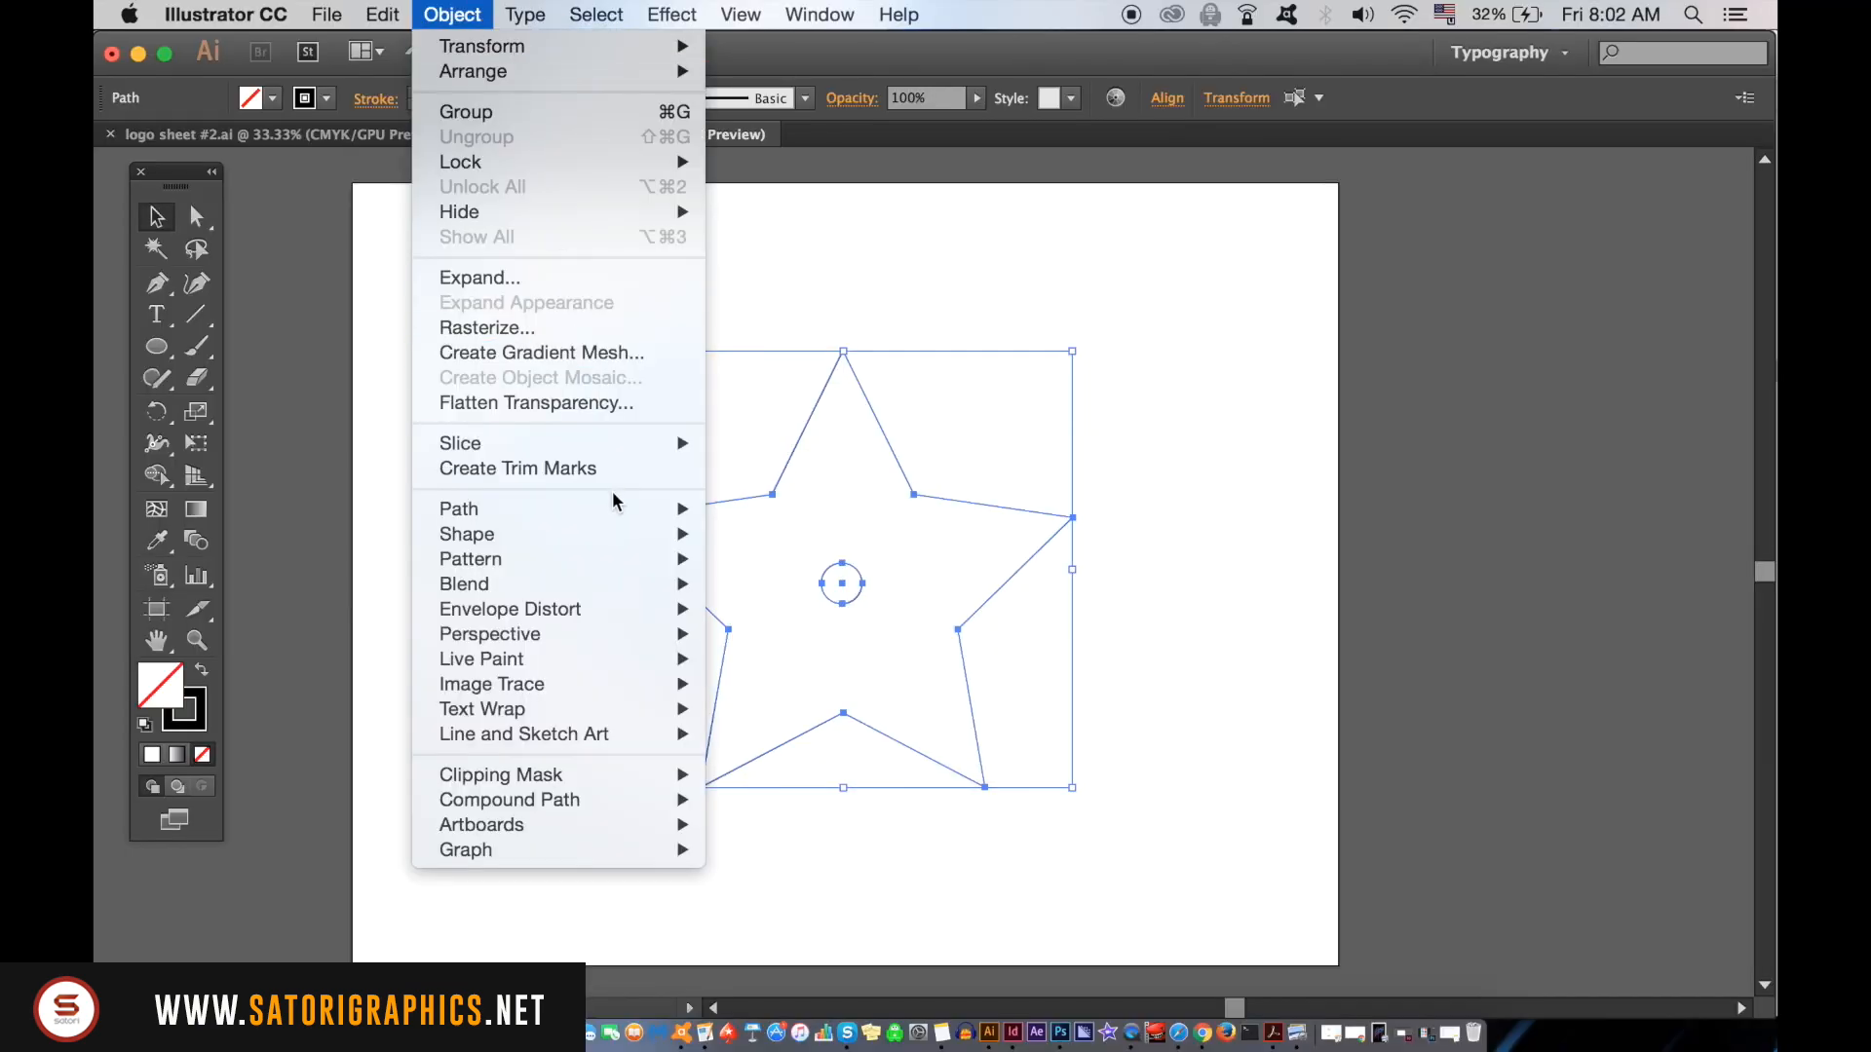
pyautogui.moveTo(464, 584)
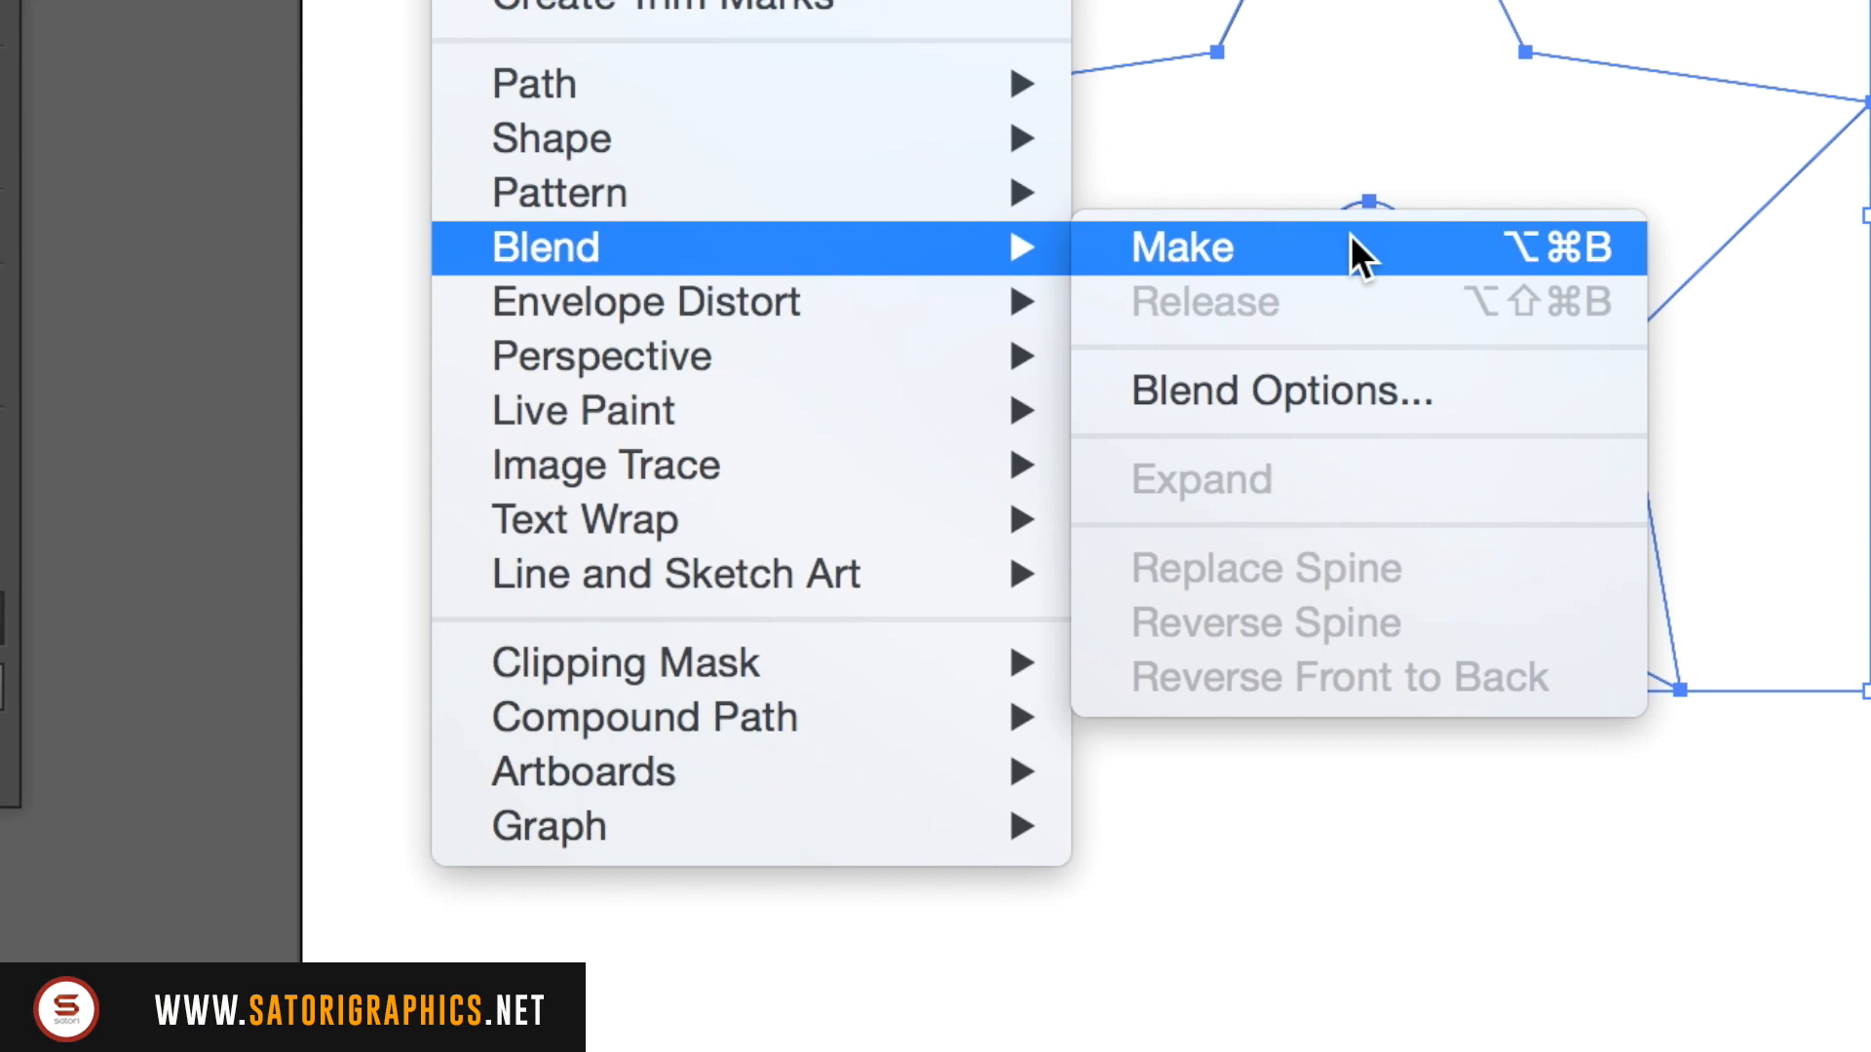
# Step: Make the star-to-circle blend, then deselect it
pyautogui.click(1180, 246)
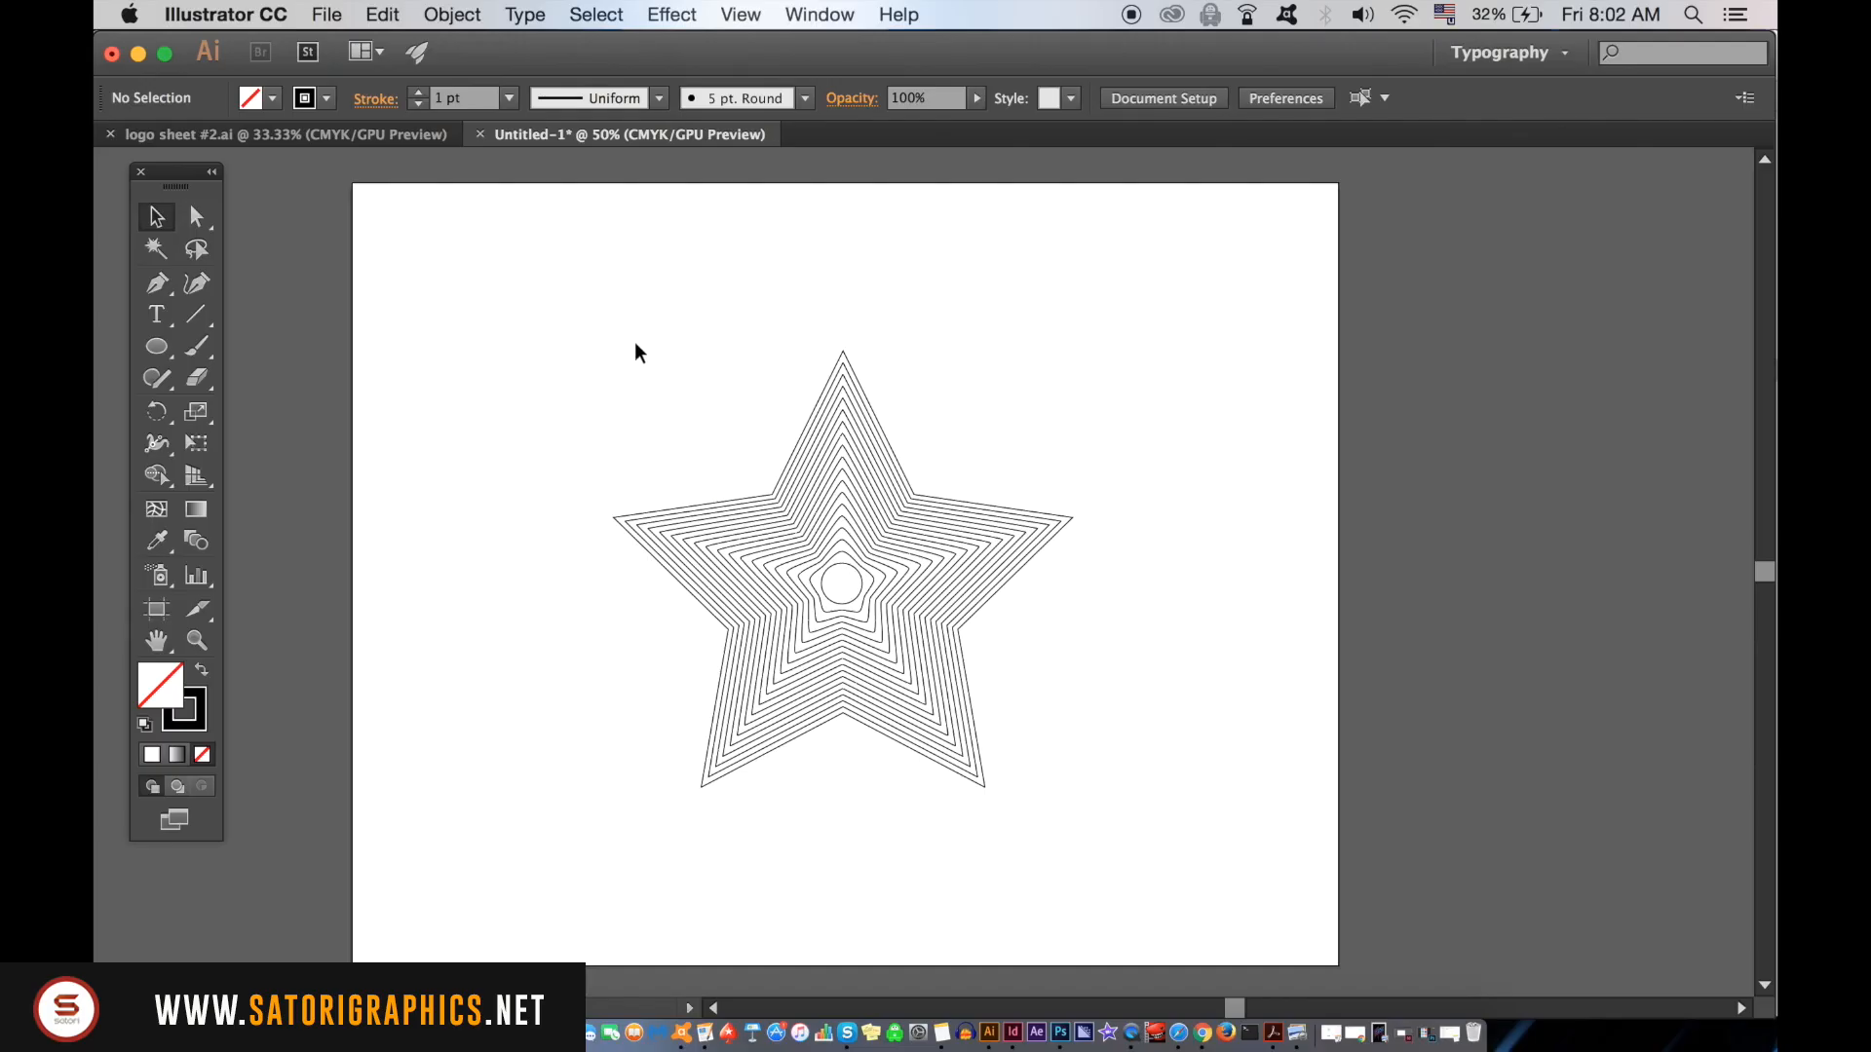
pyautogui.click(451, 15)
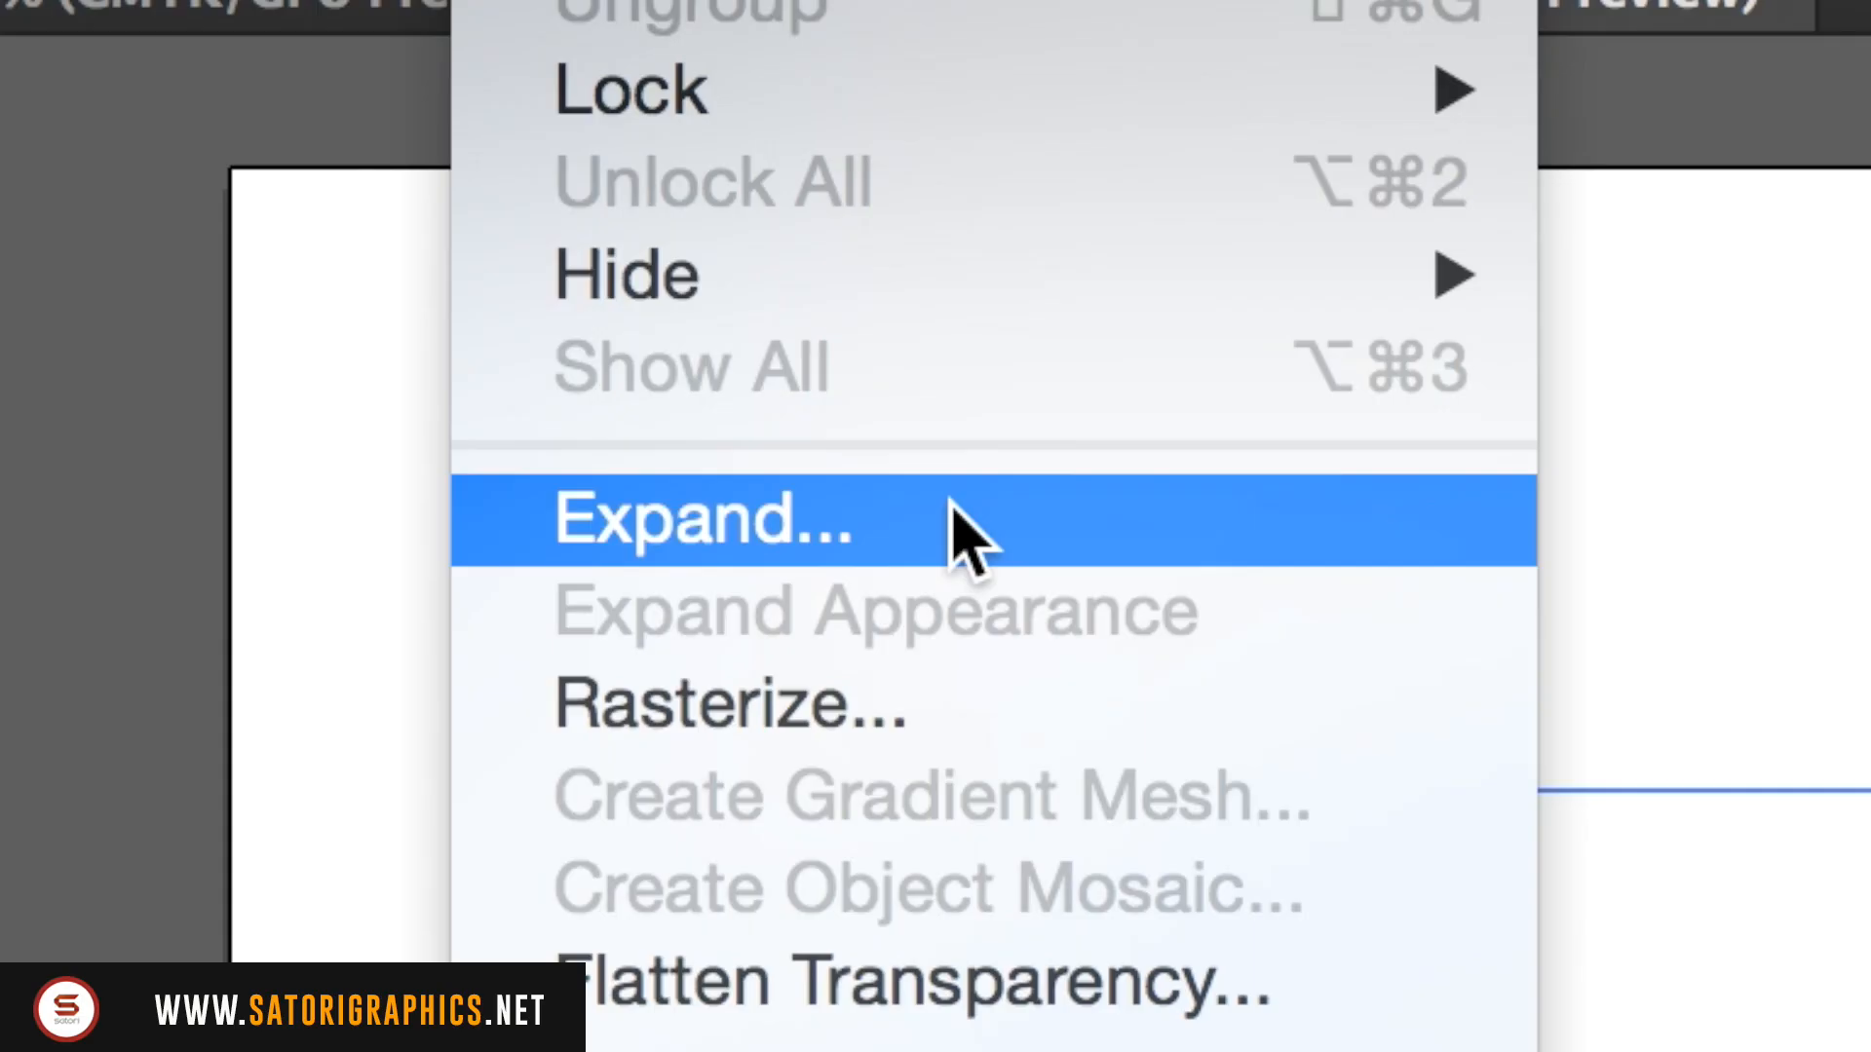
# Step: Expand the blend into separate paths, colour their strokes blue, and apply a gradient
pyautogui.click(702, 517)
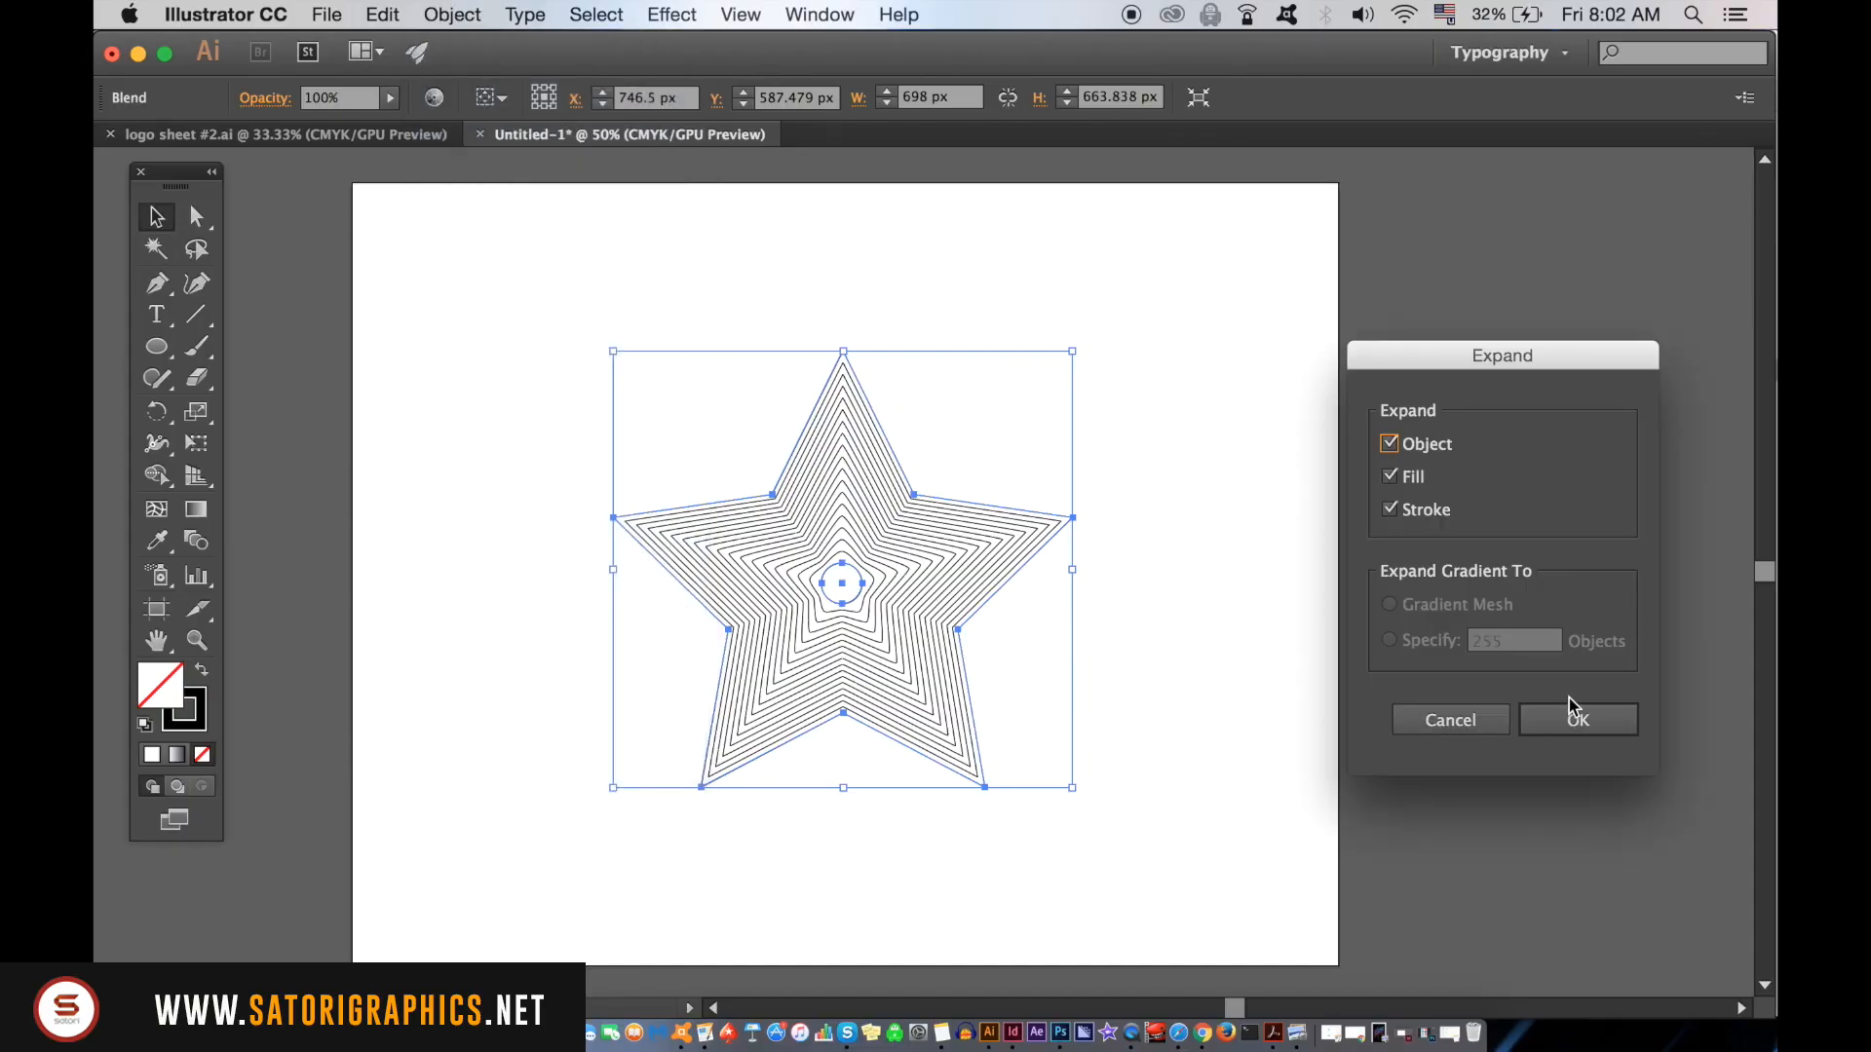
pyautogui.click(1578, 720)
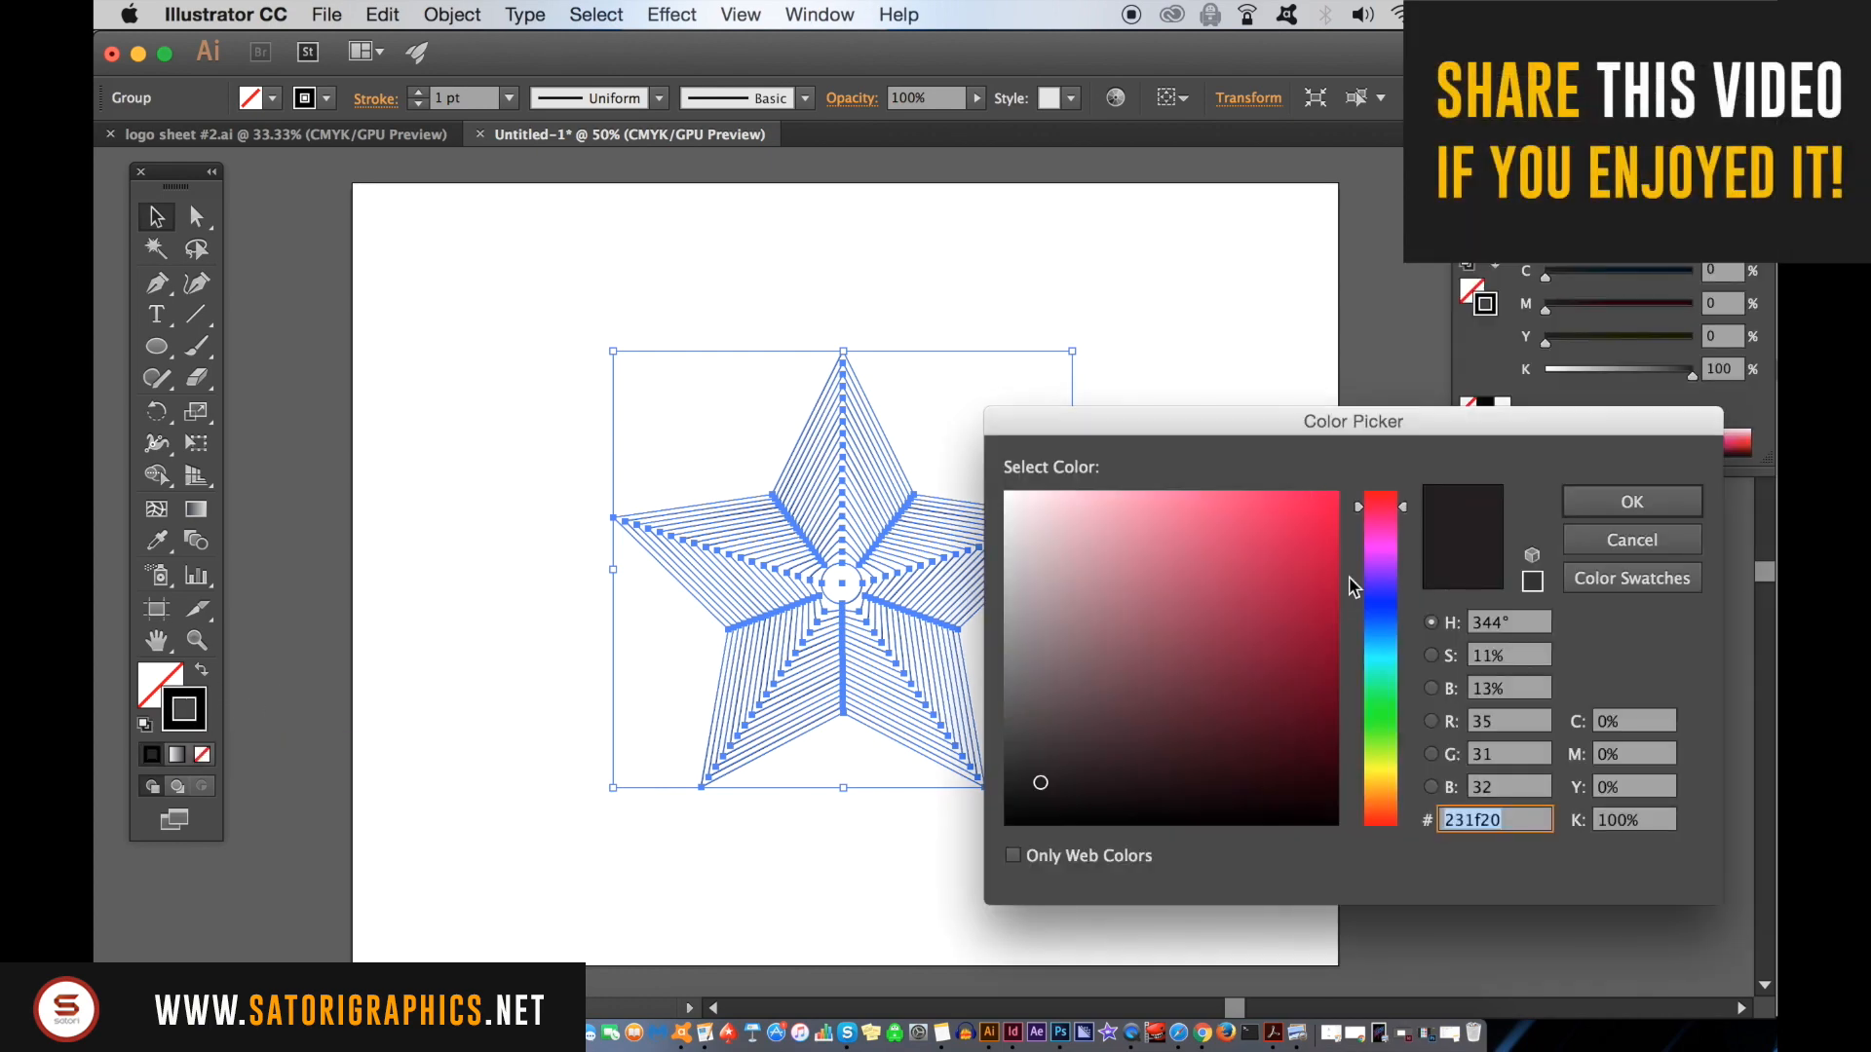
pyautogui.click(1339, 493)
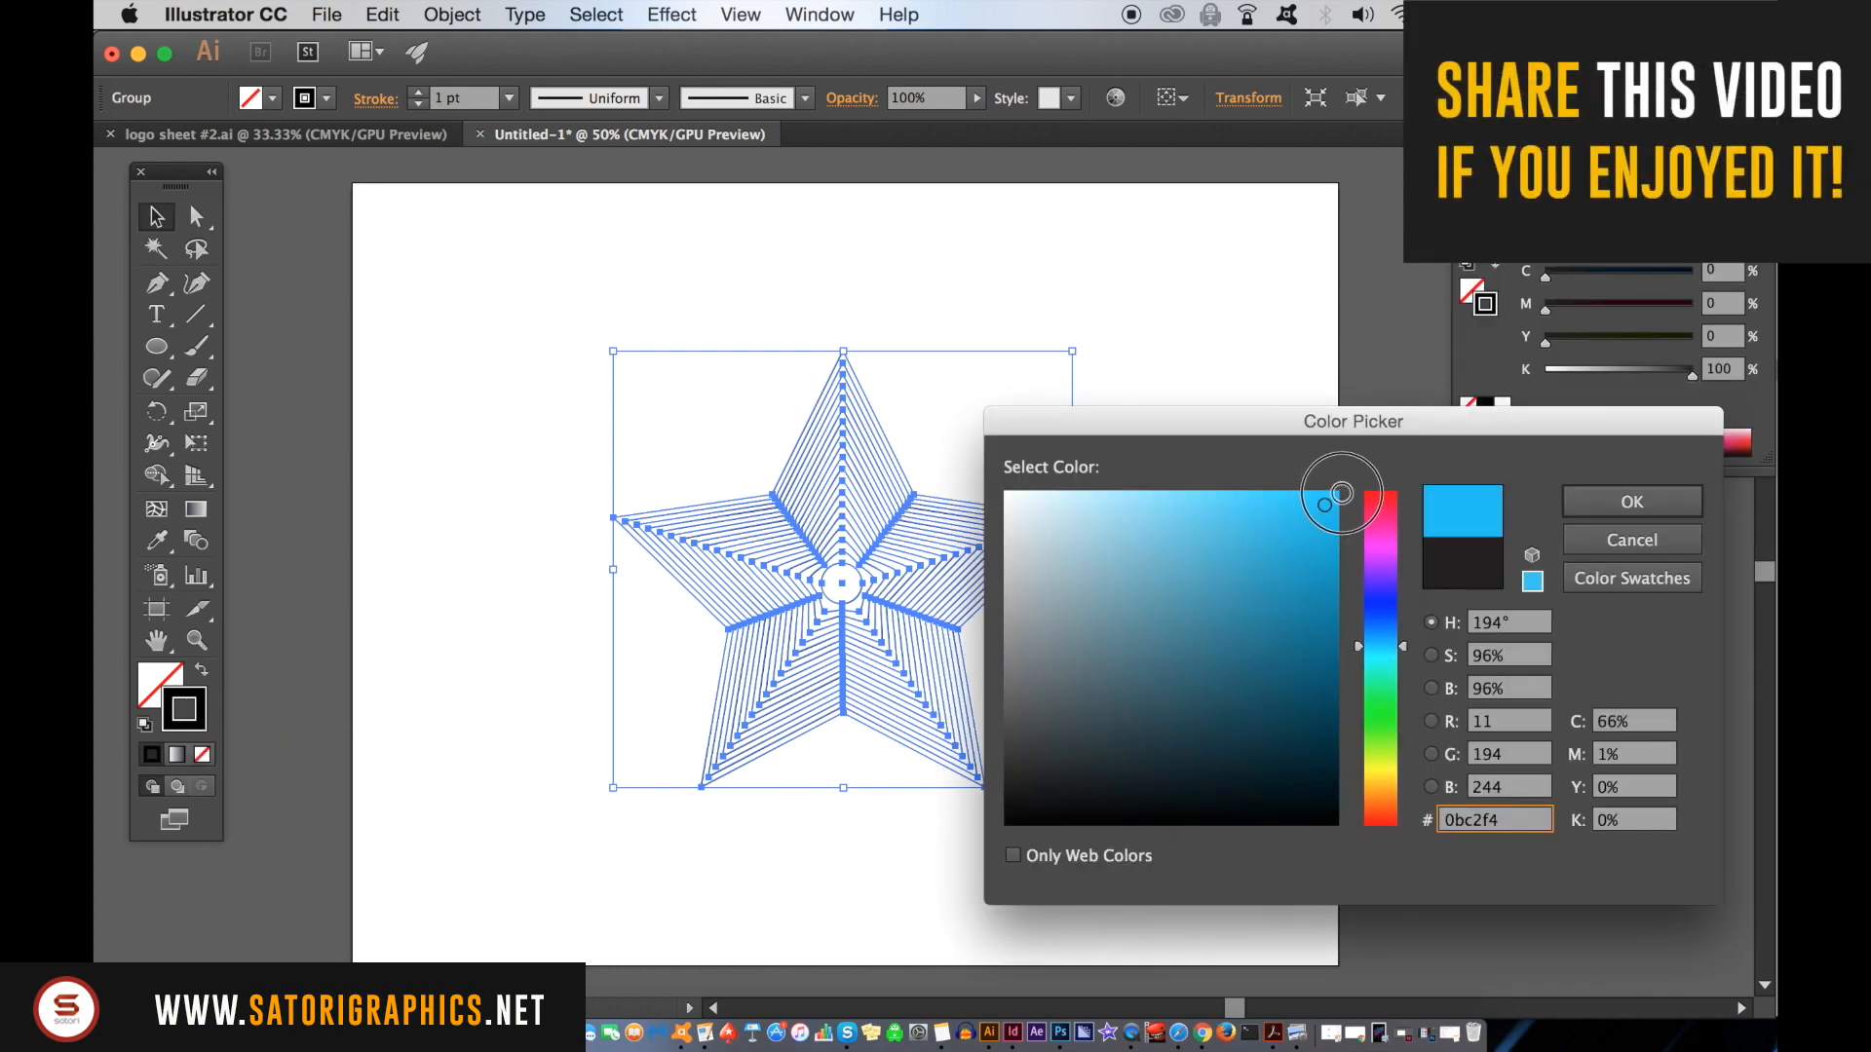
pyautogui.click(1632, 501)
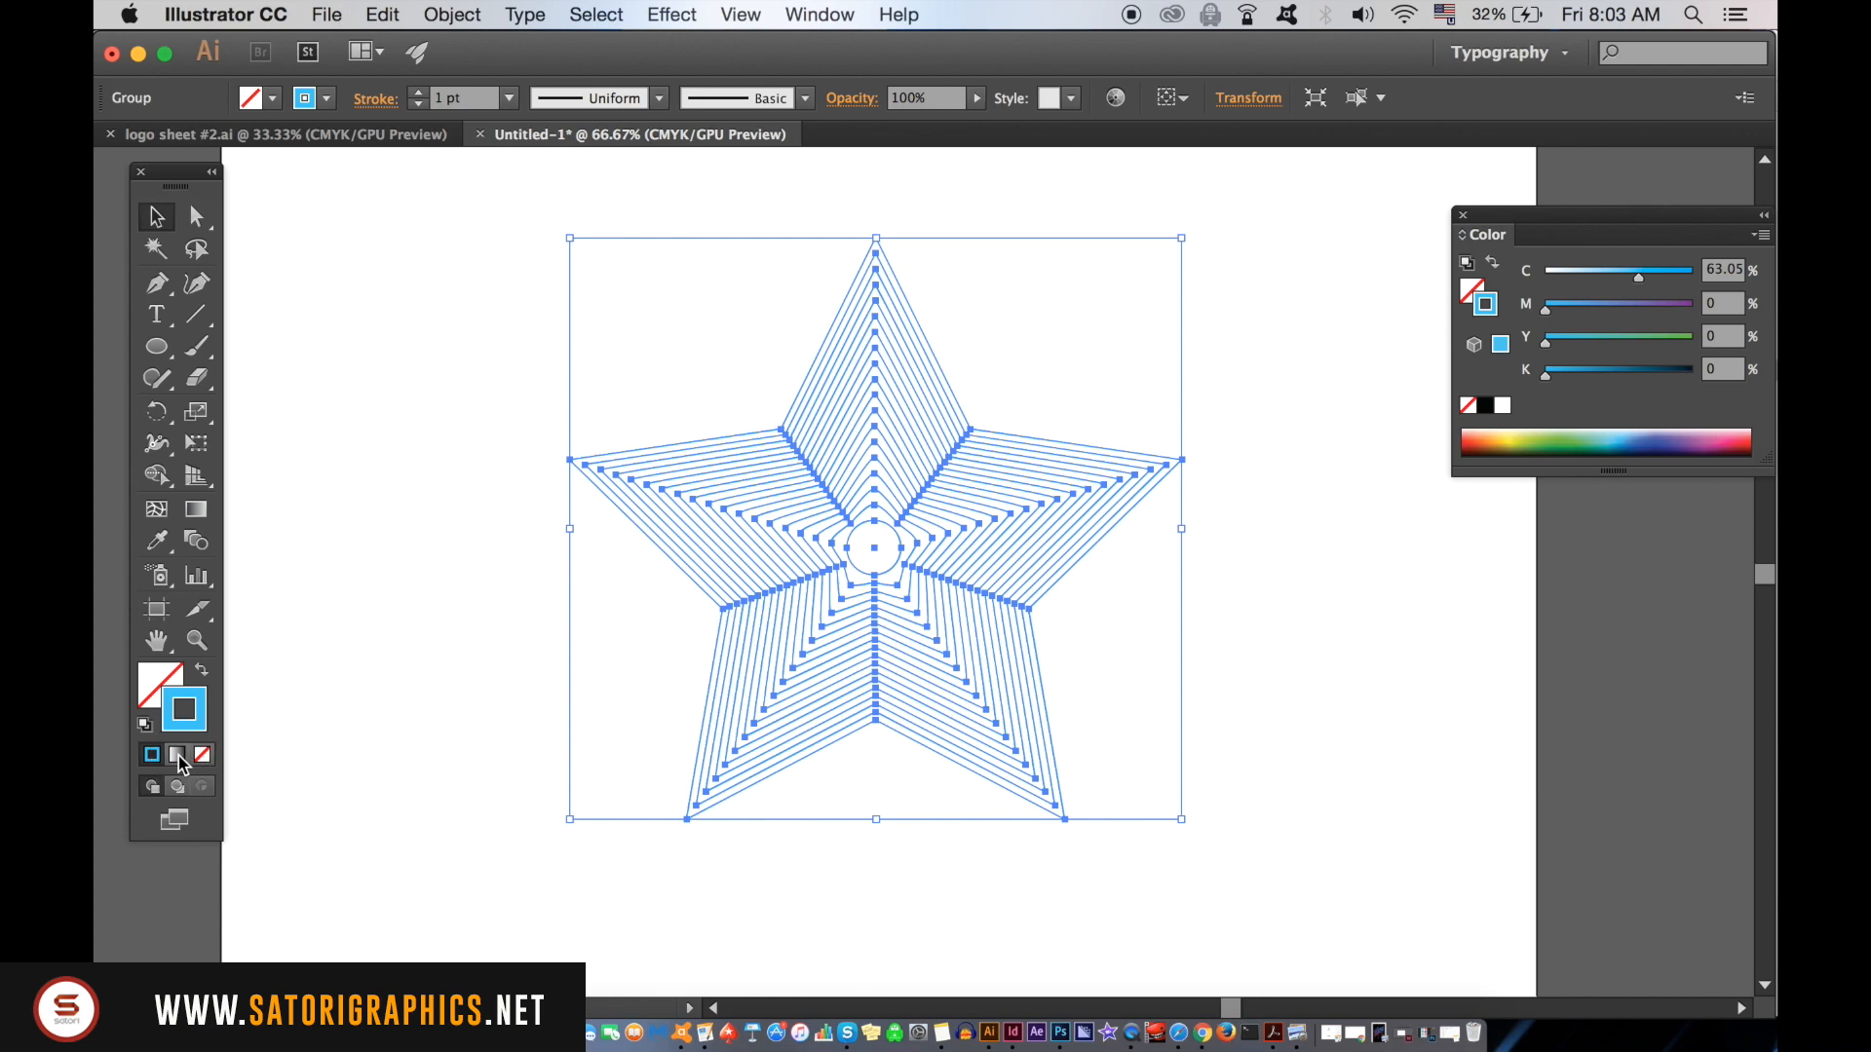
pyautogui.click(152, 754)
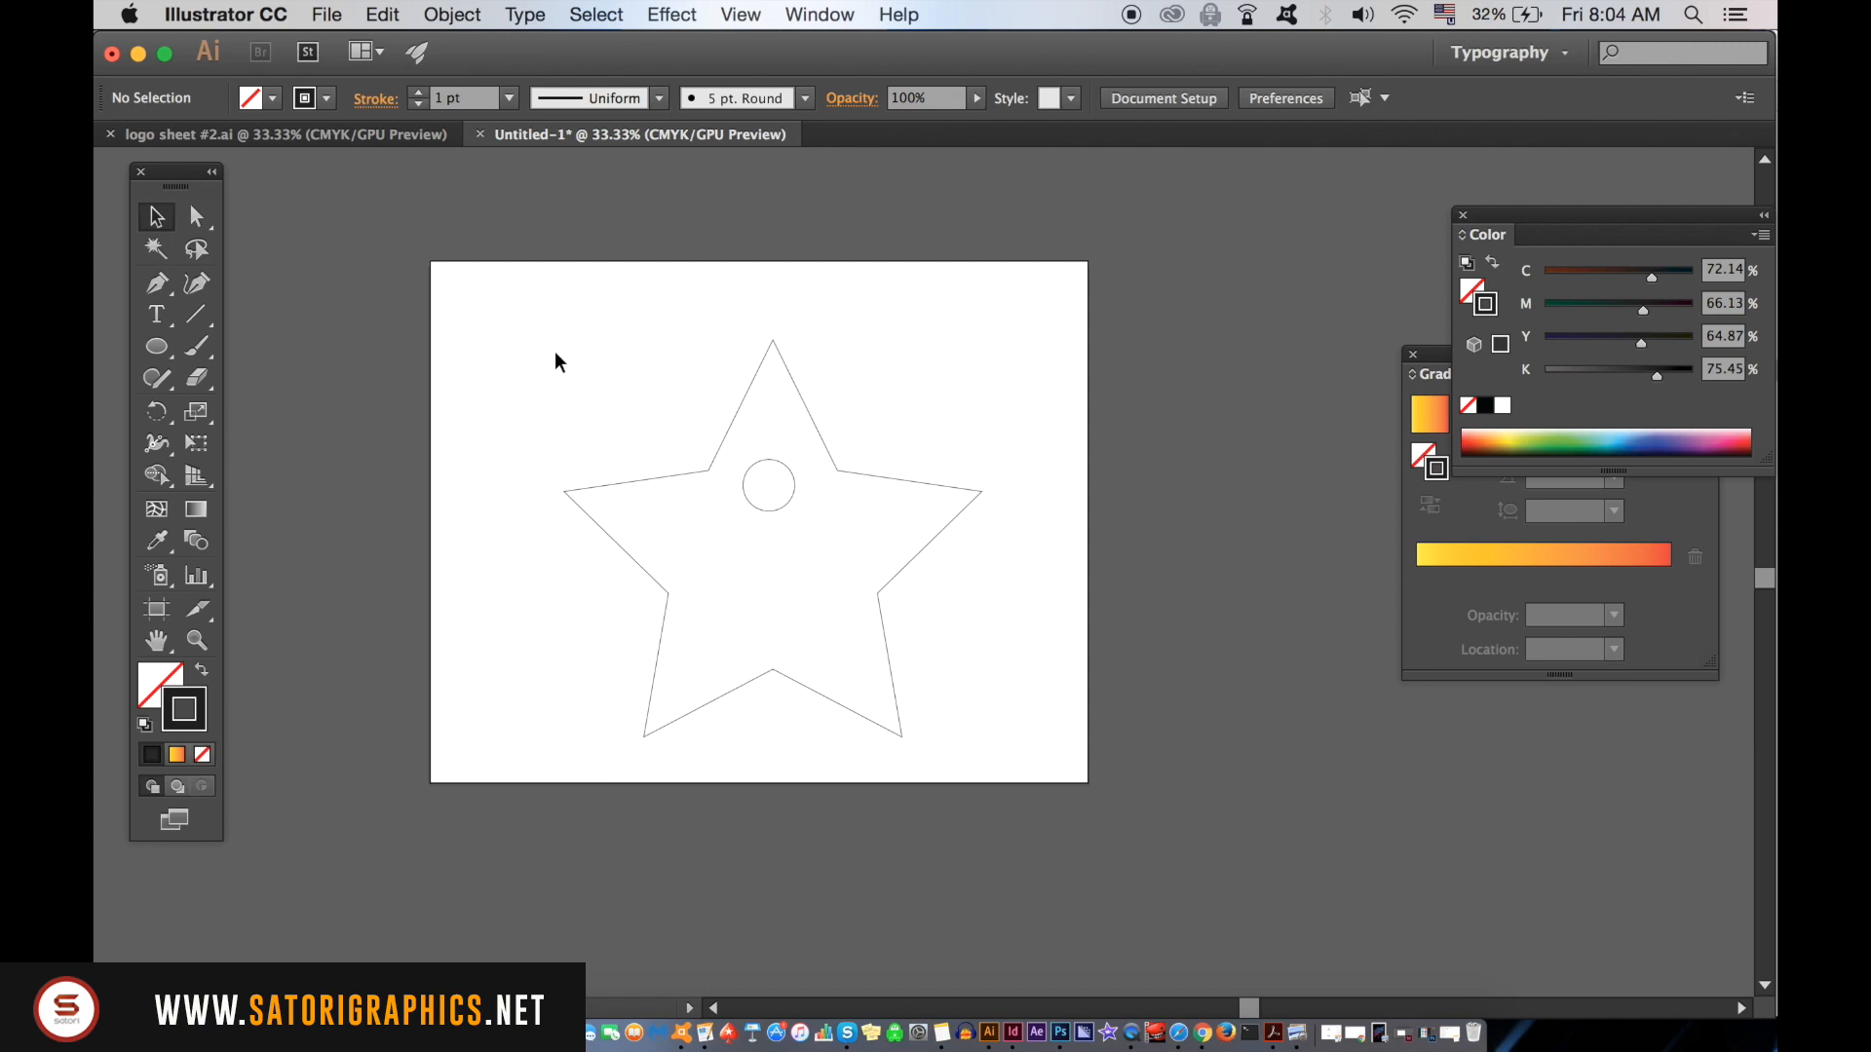
pyautogui.moveTo(597, 366)
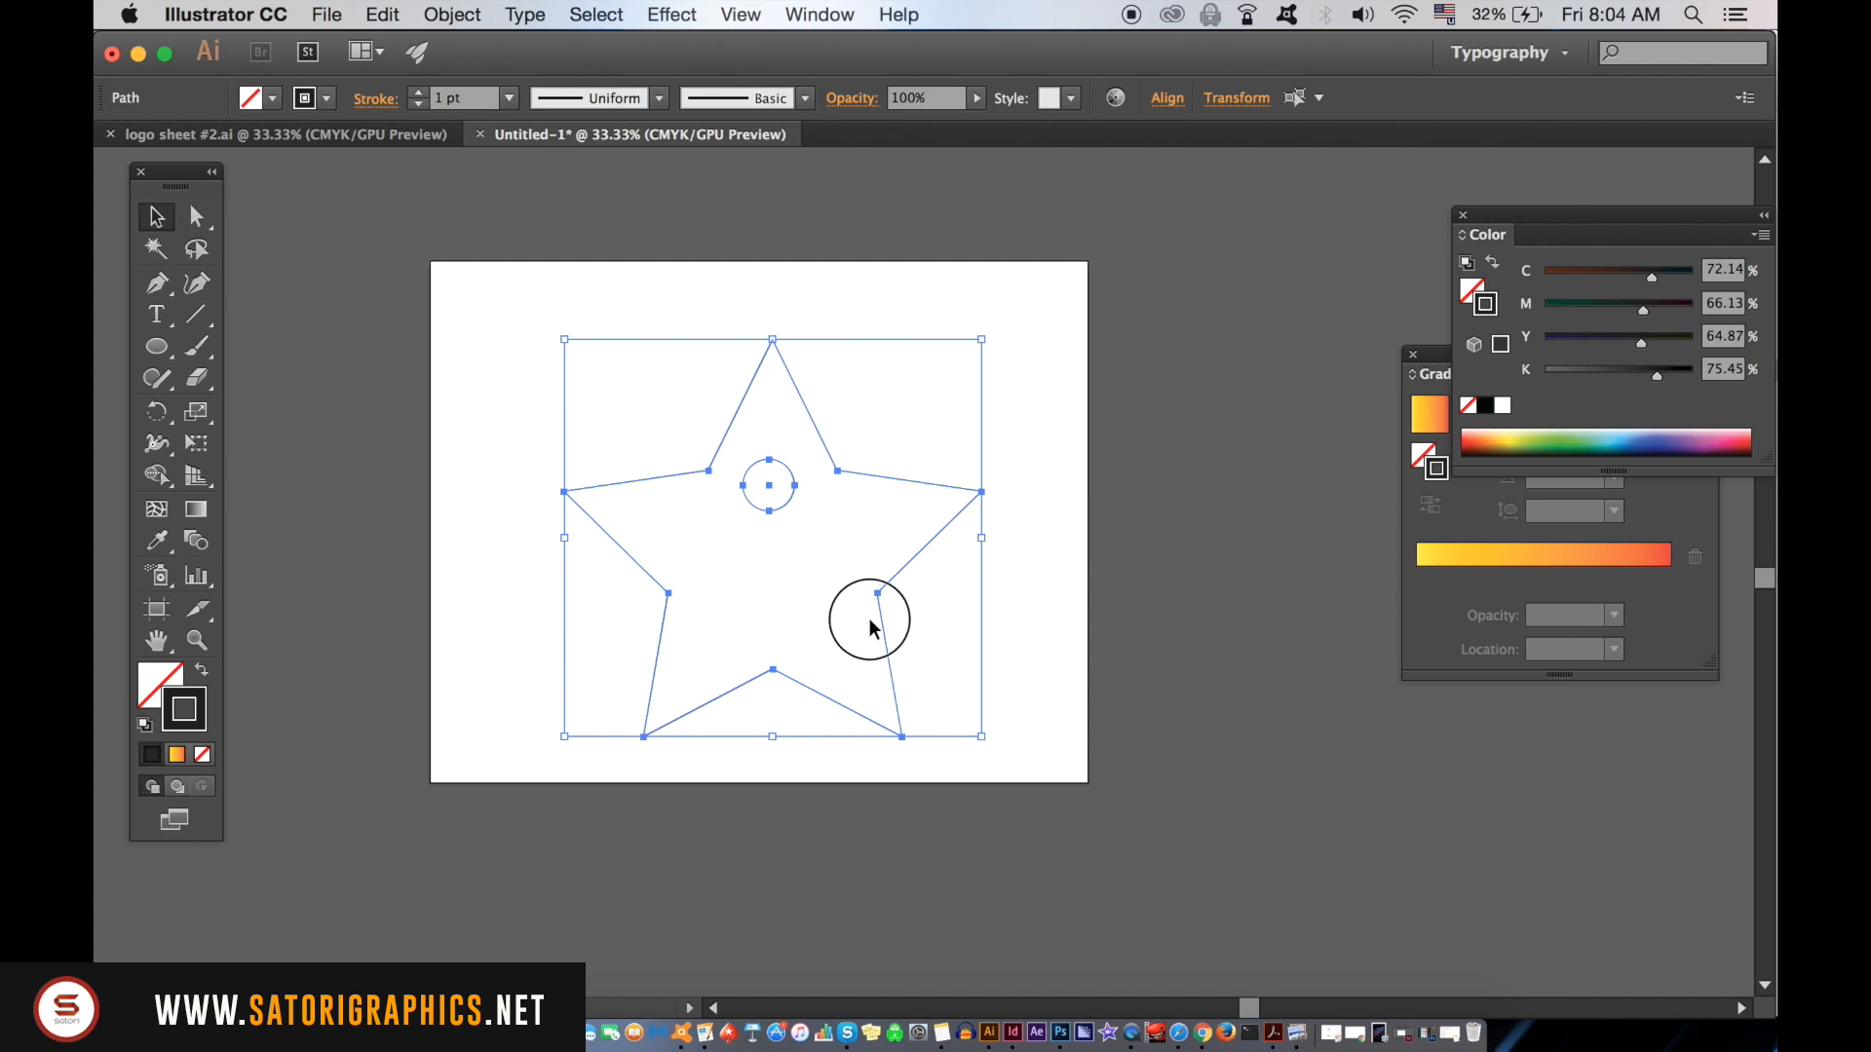
# Step: Reselect the star and circle, change the blend step count, and remake the blend
pyautogui.click(451, 15)
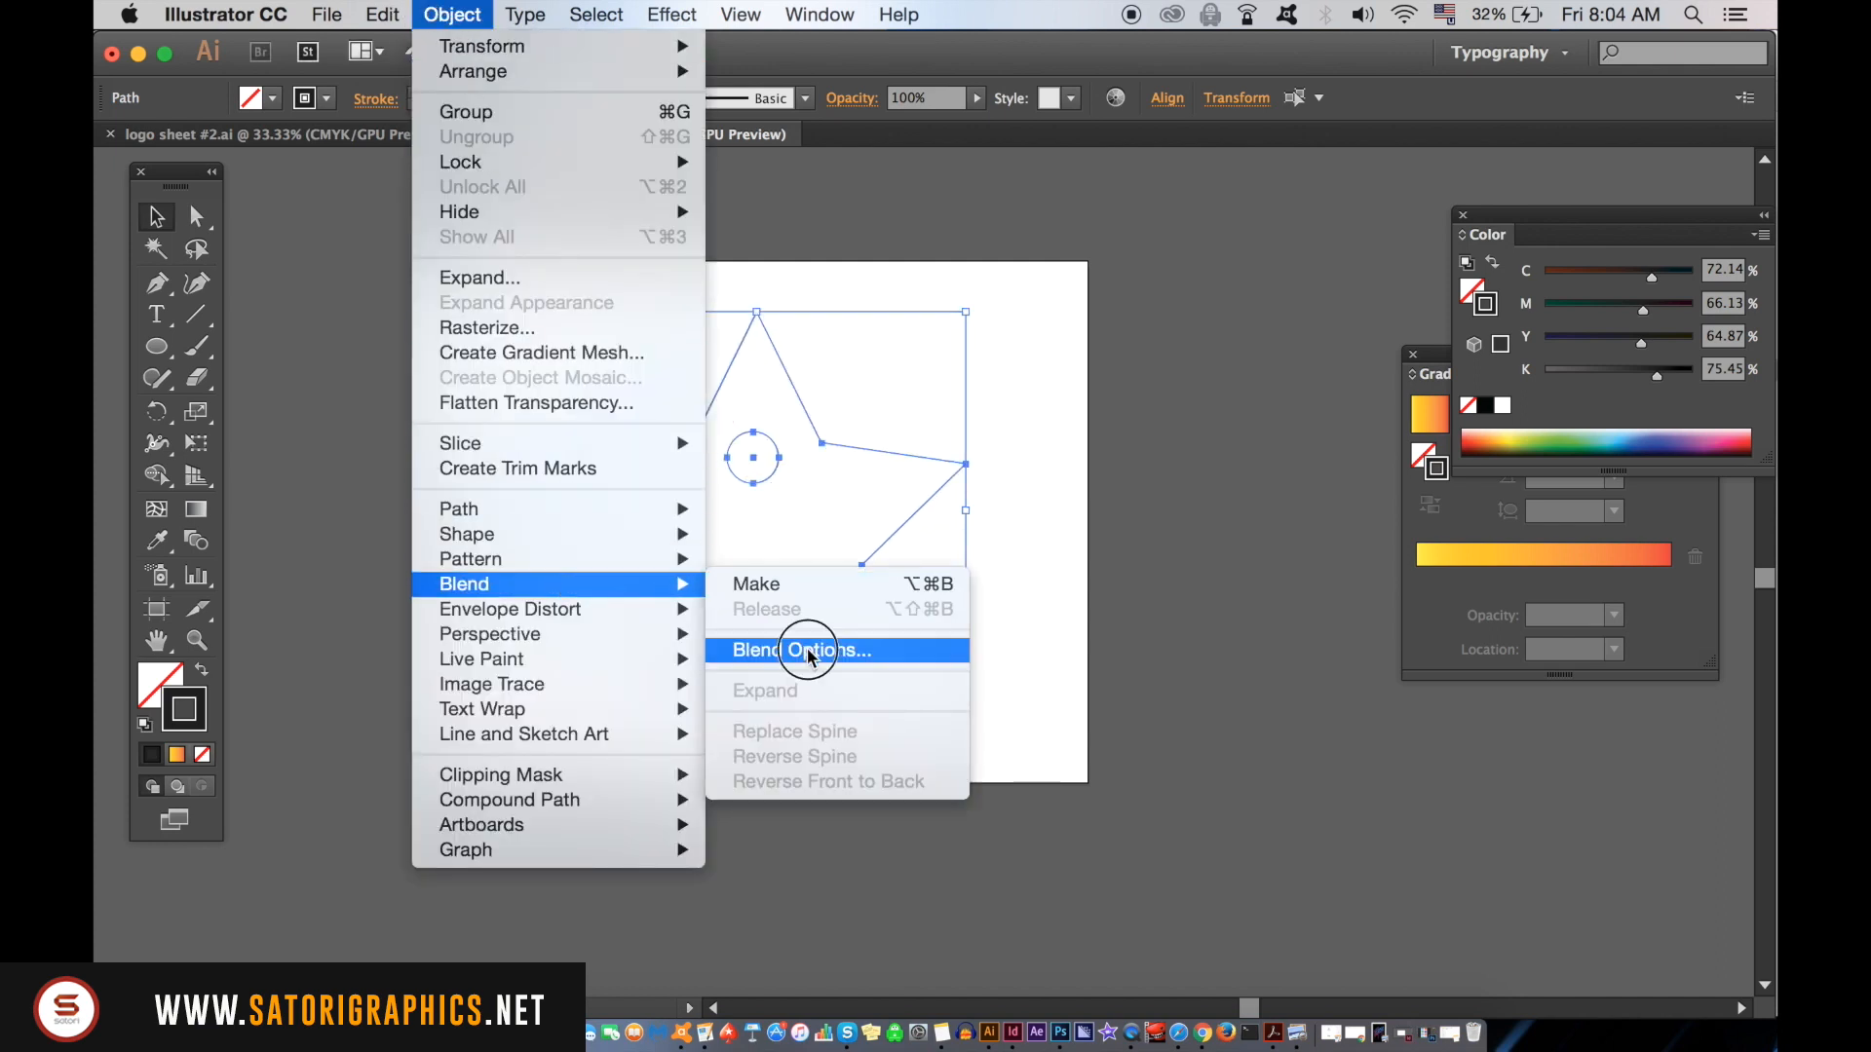
pyautogui.click(801, 650)
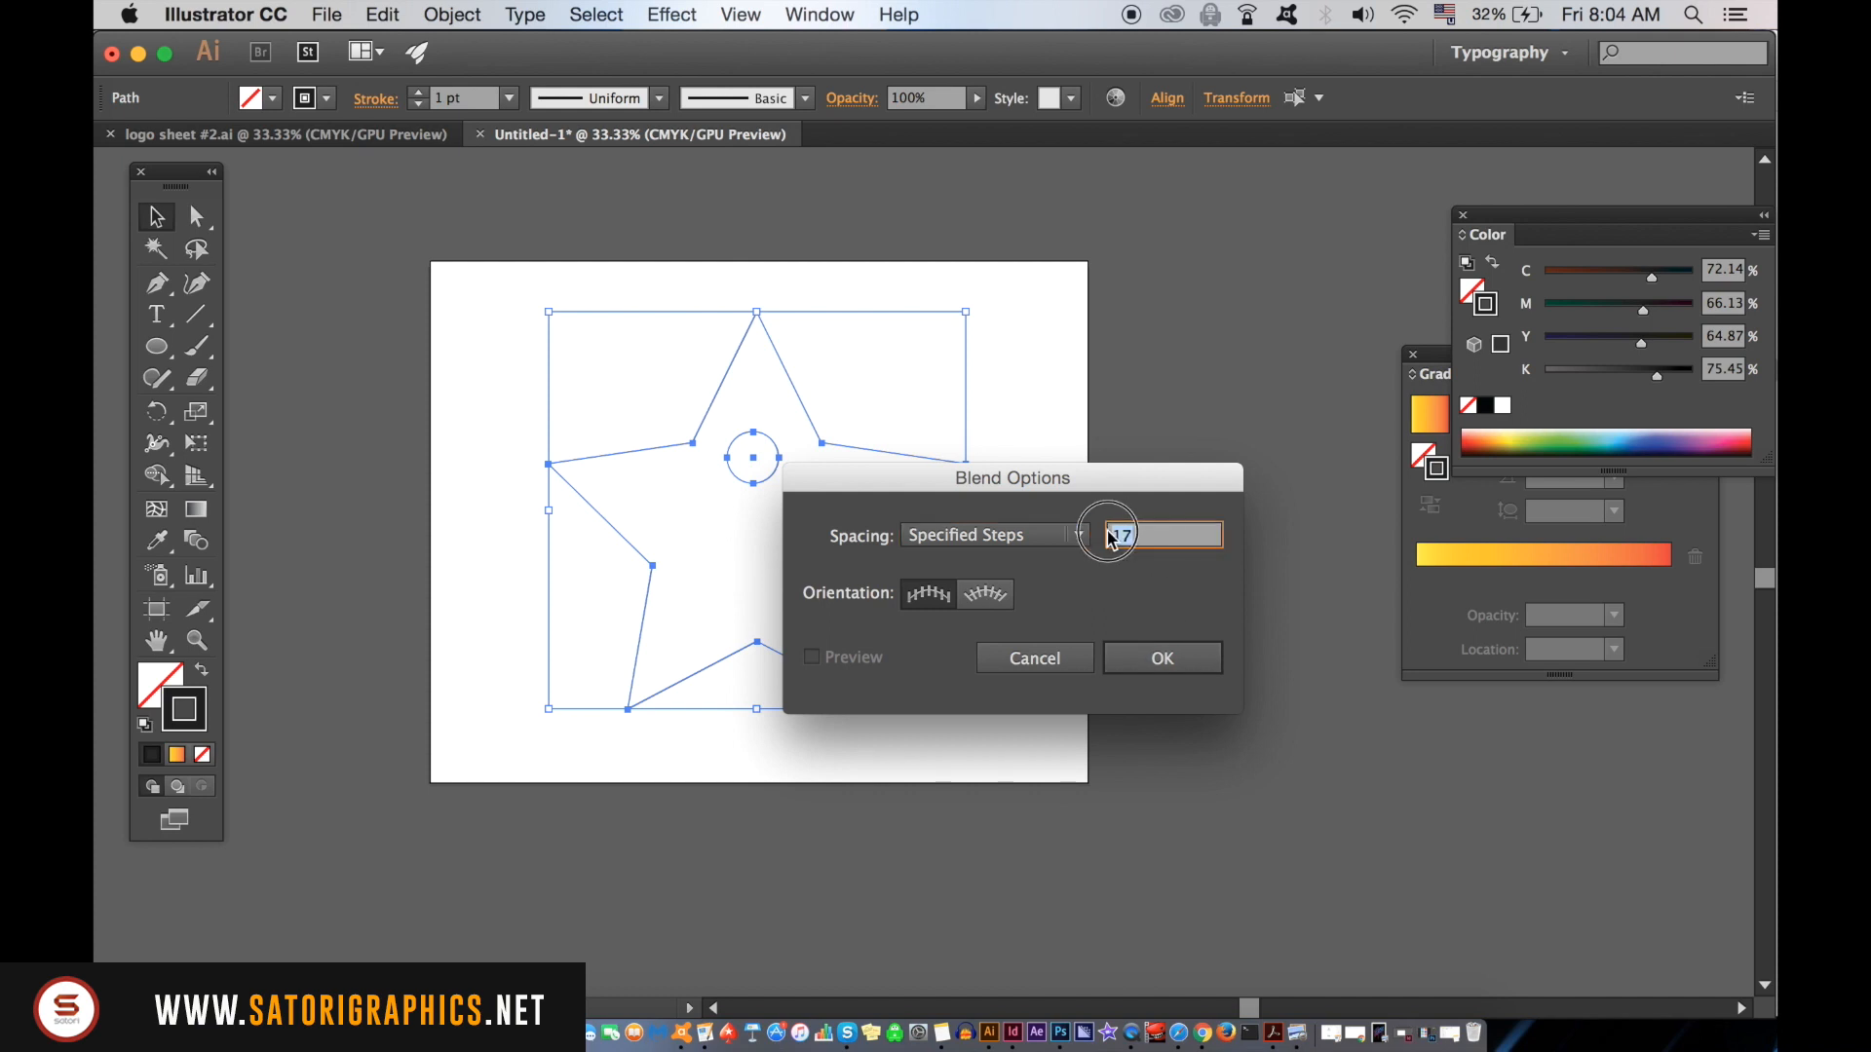
pyautogui.click(1159, 658)
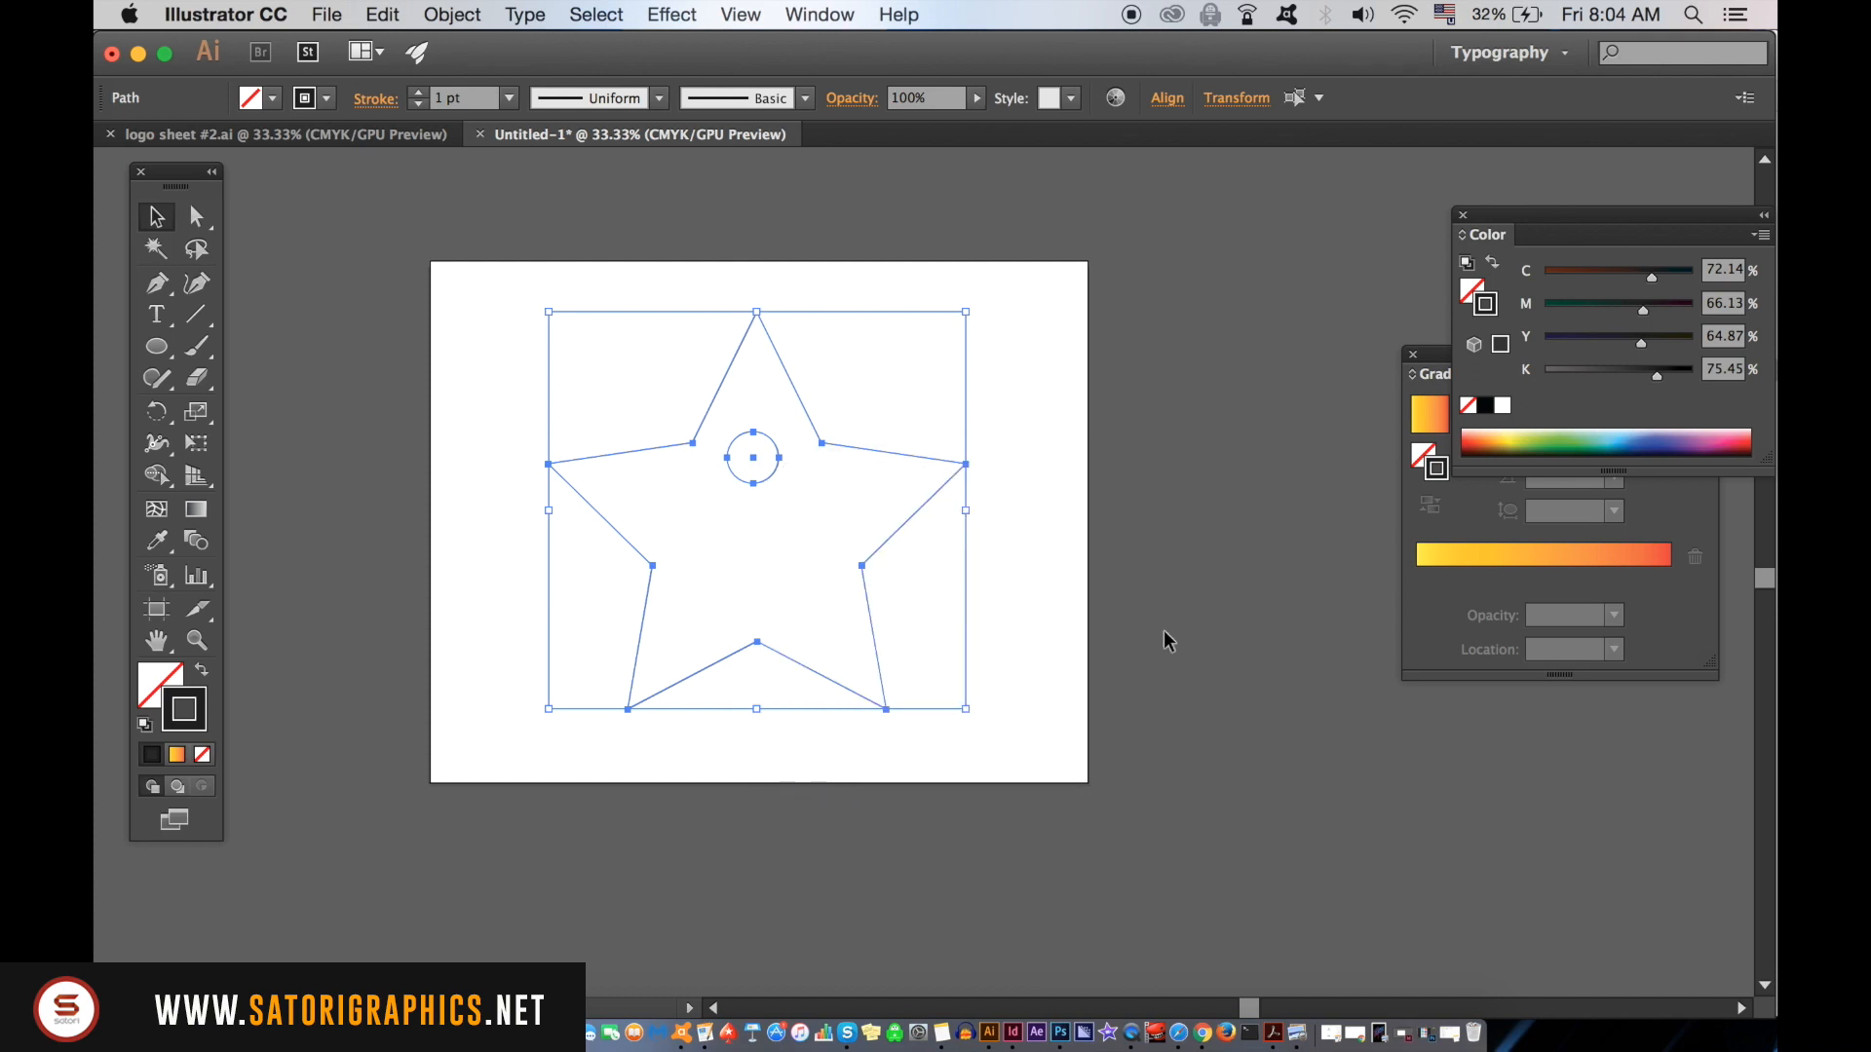
pyautogui.click(452, 14)
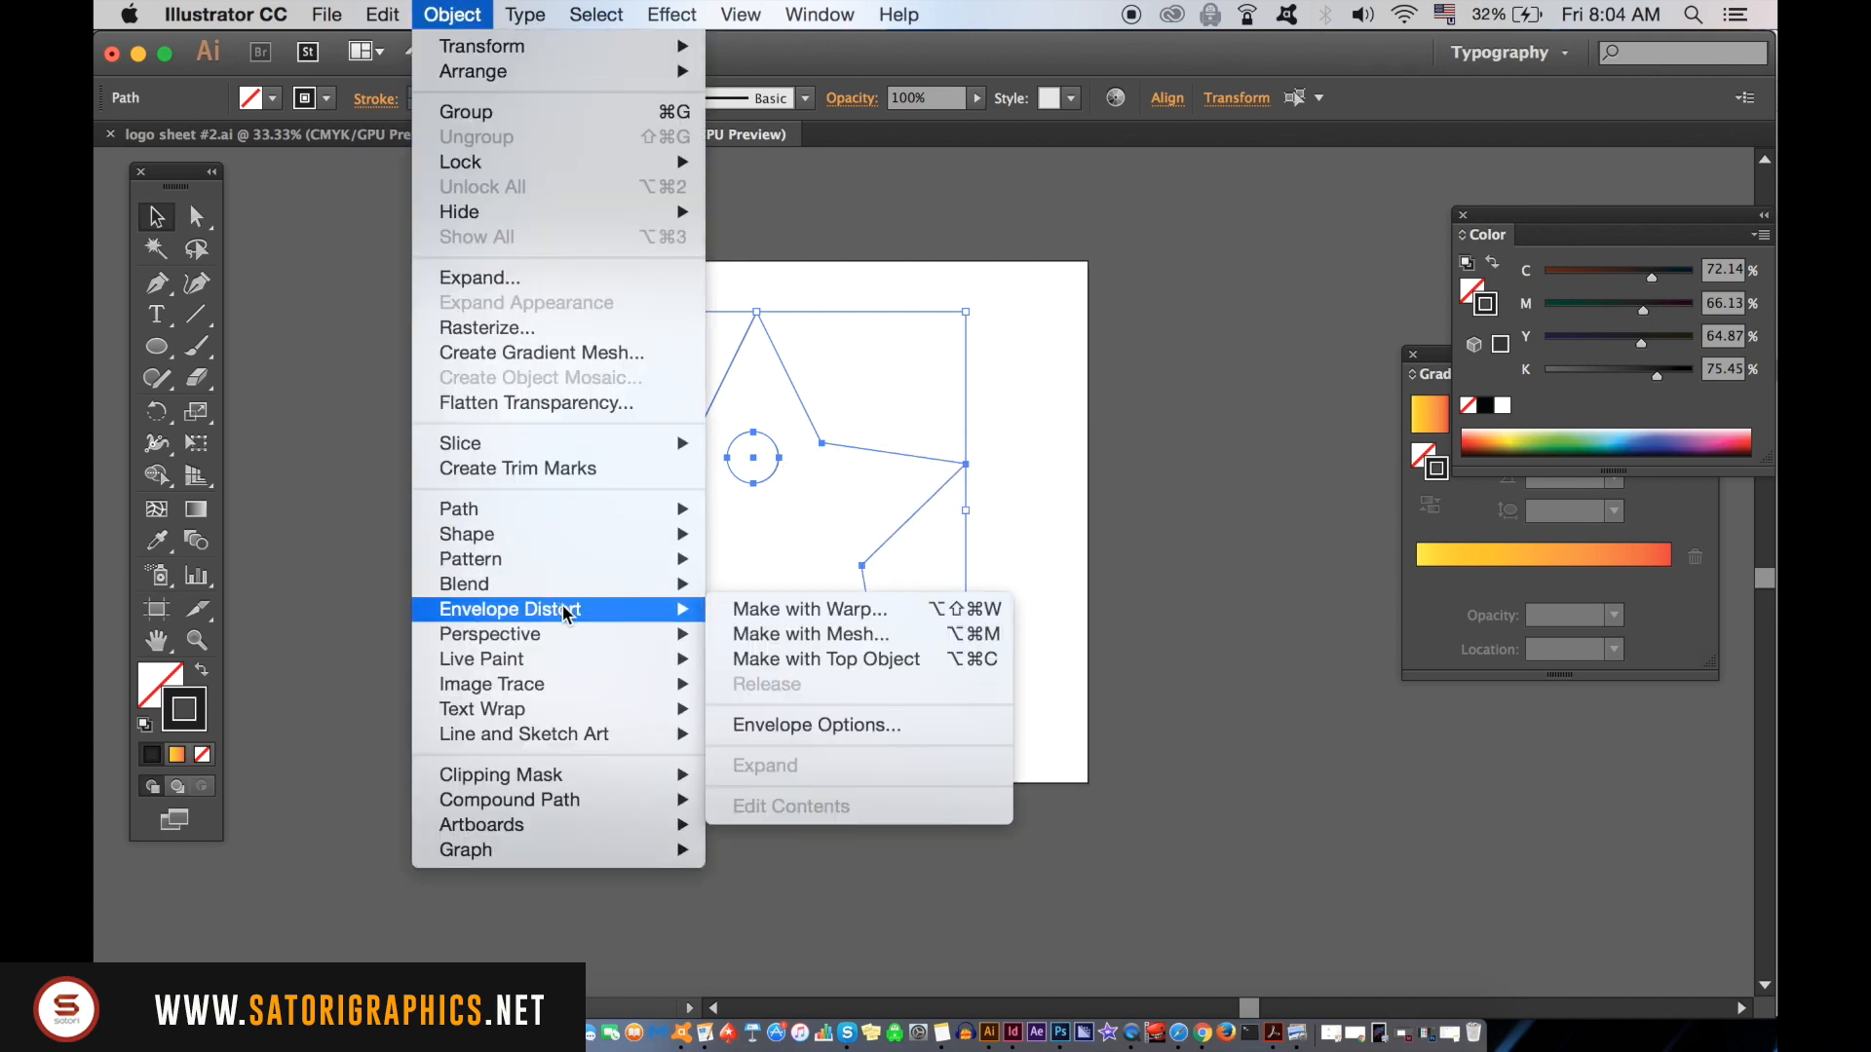
pyautogui.click(824, 659)
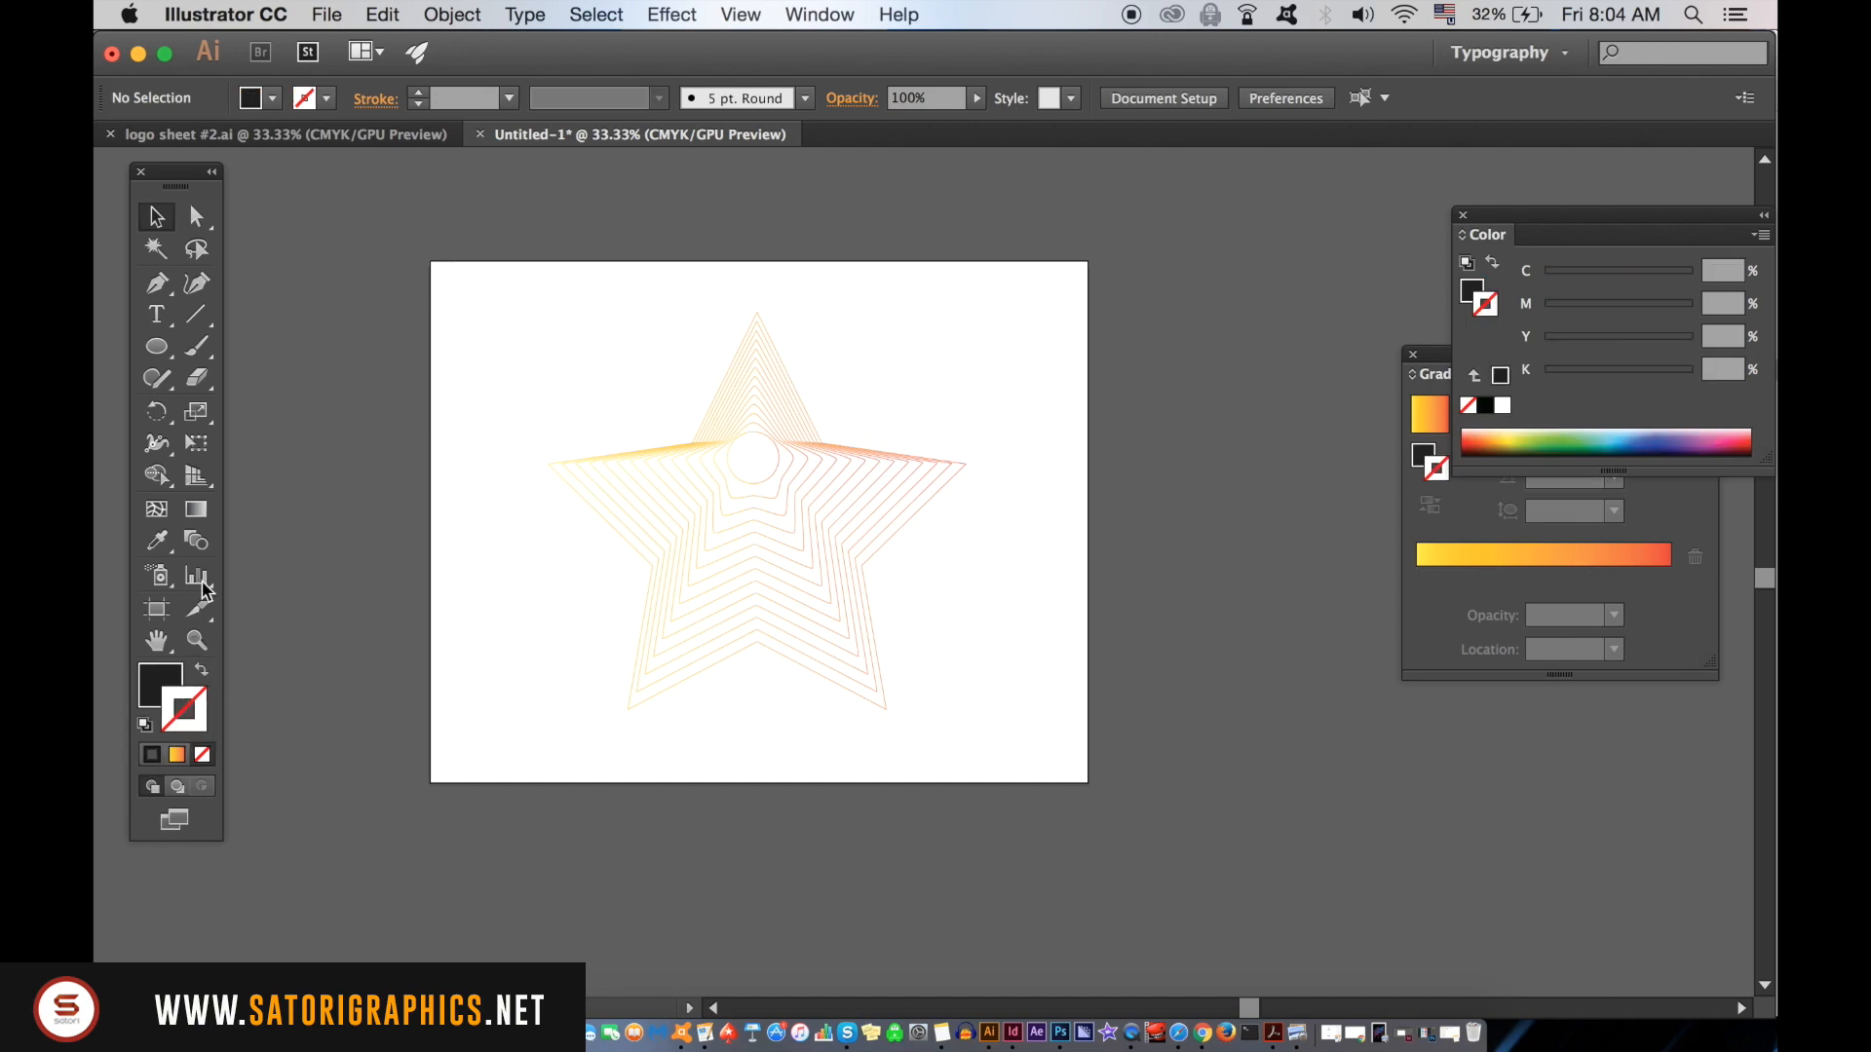
# Step: Draw a dark background rectangle and expand the blend into separate outline paths
pyautogui.click(156, 346)
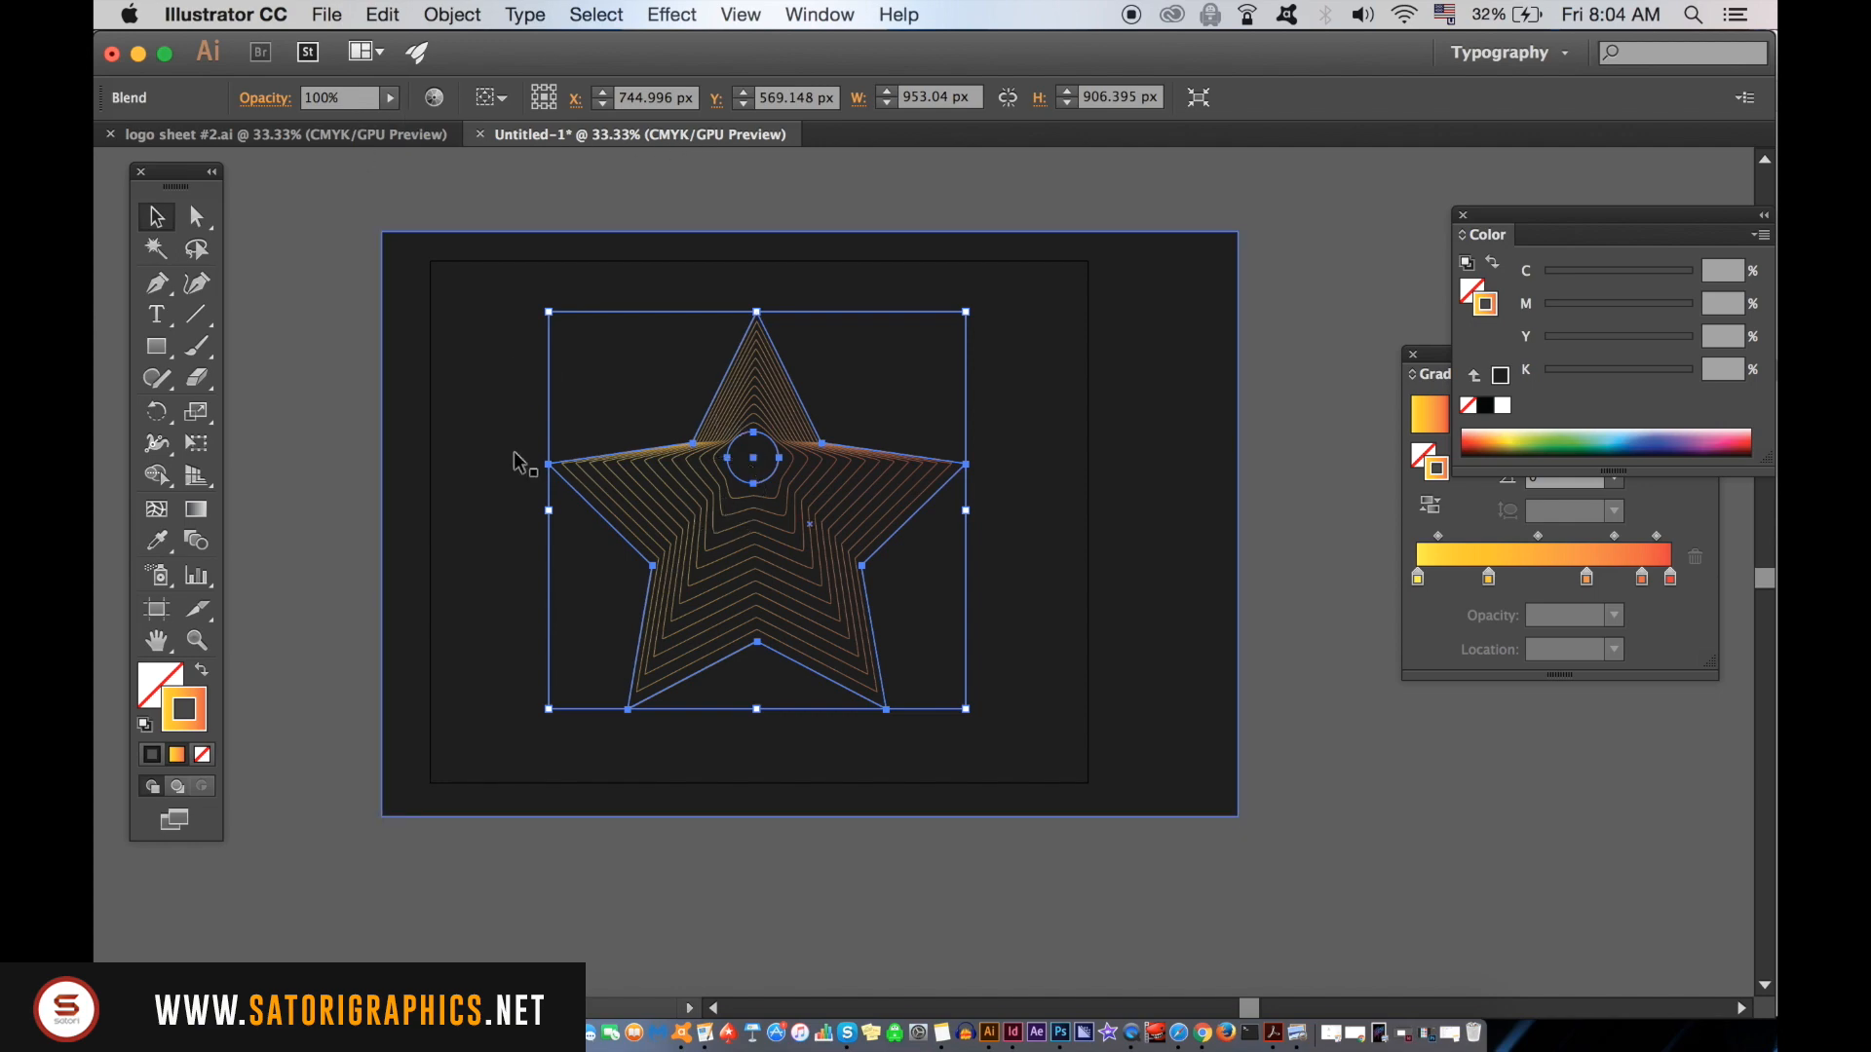
pyautogui.click(452, 15)
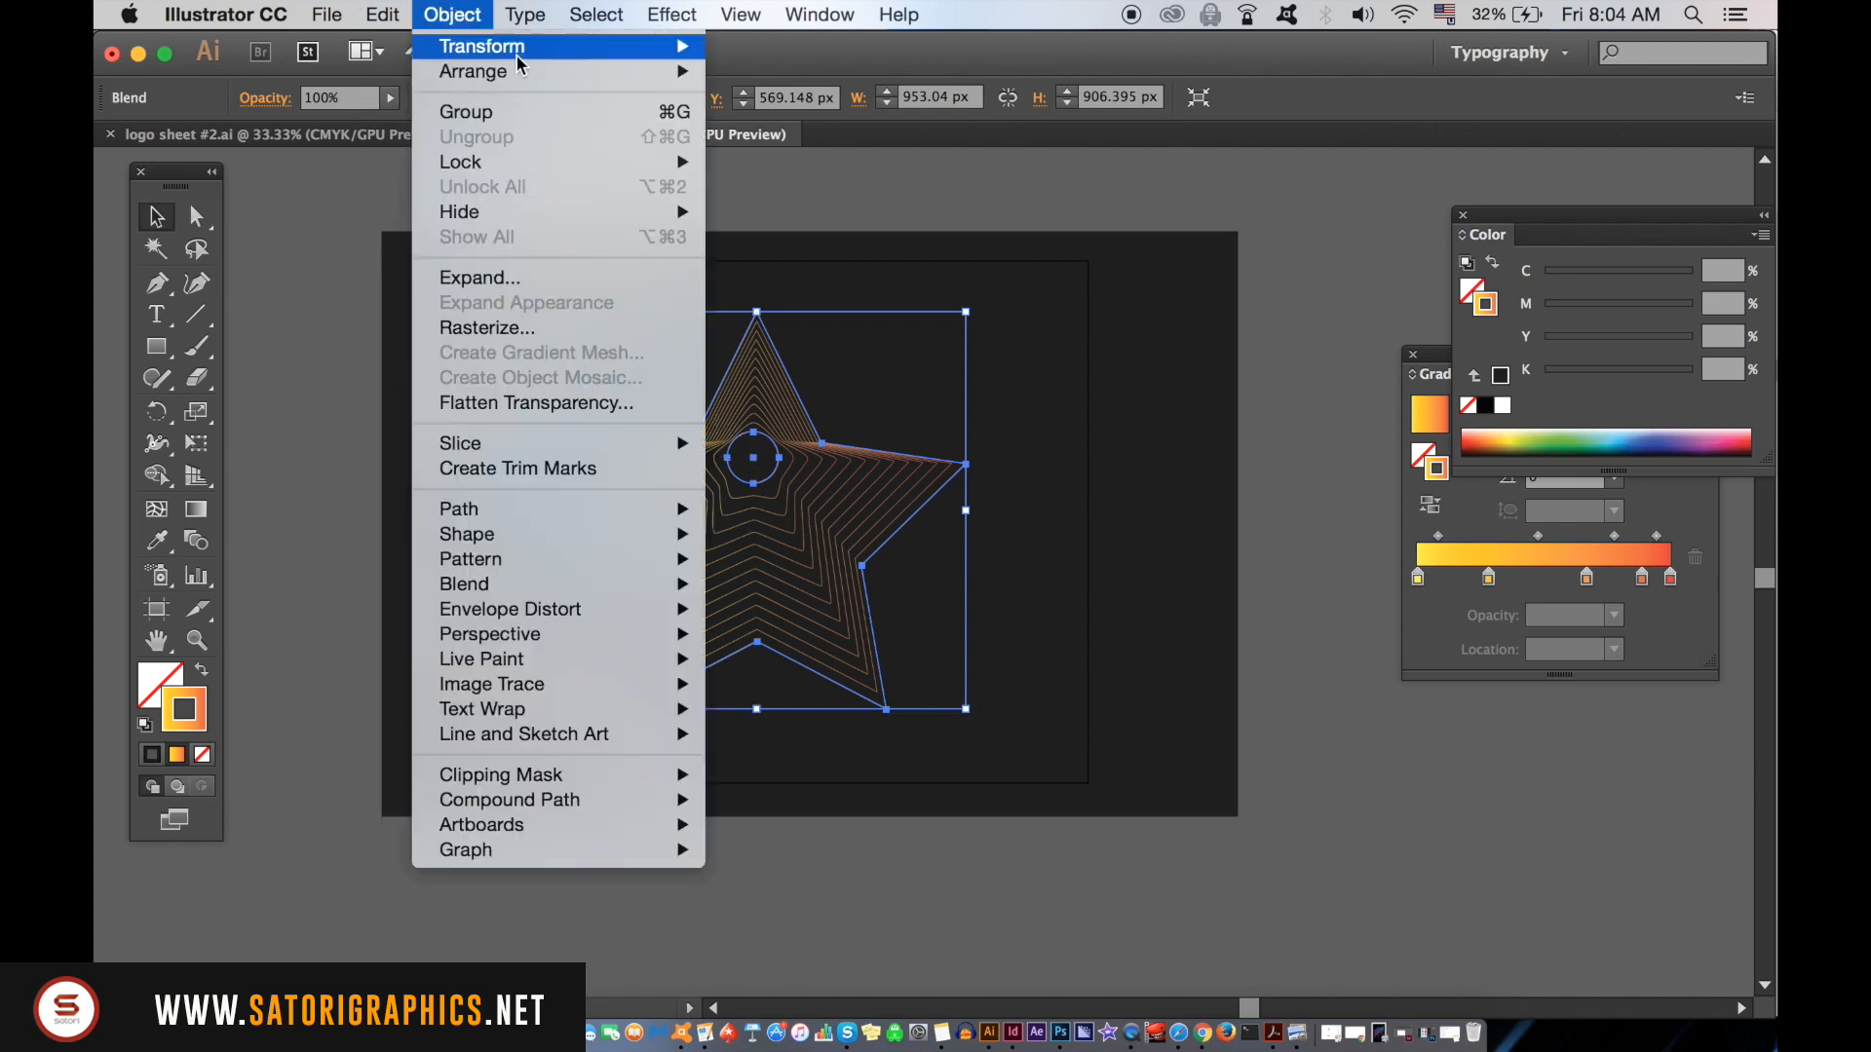
pyautogui.click(478, 276)
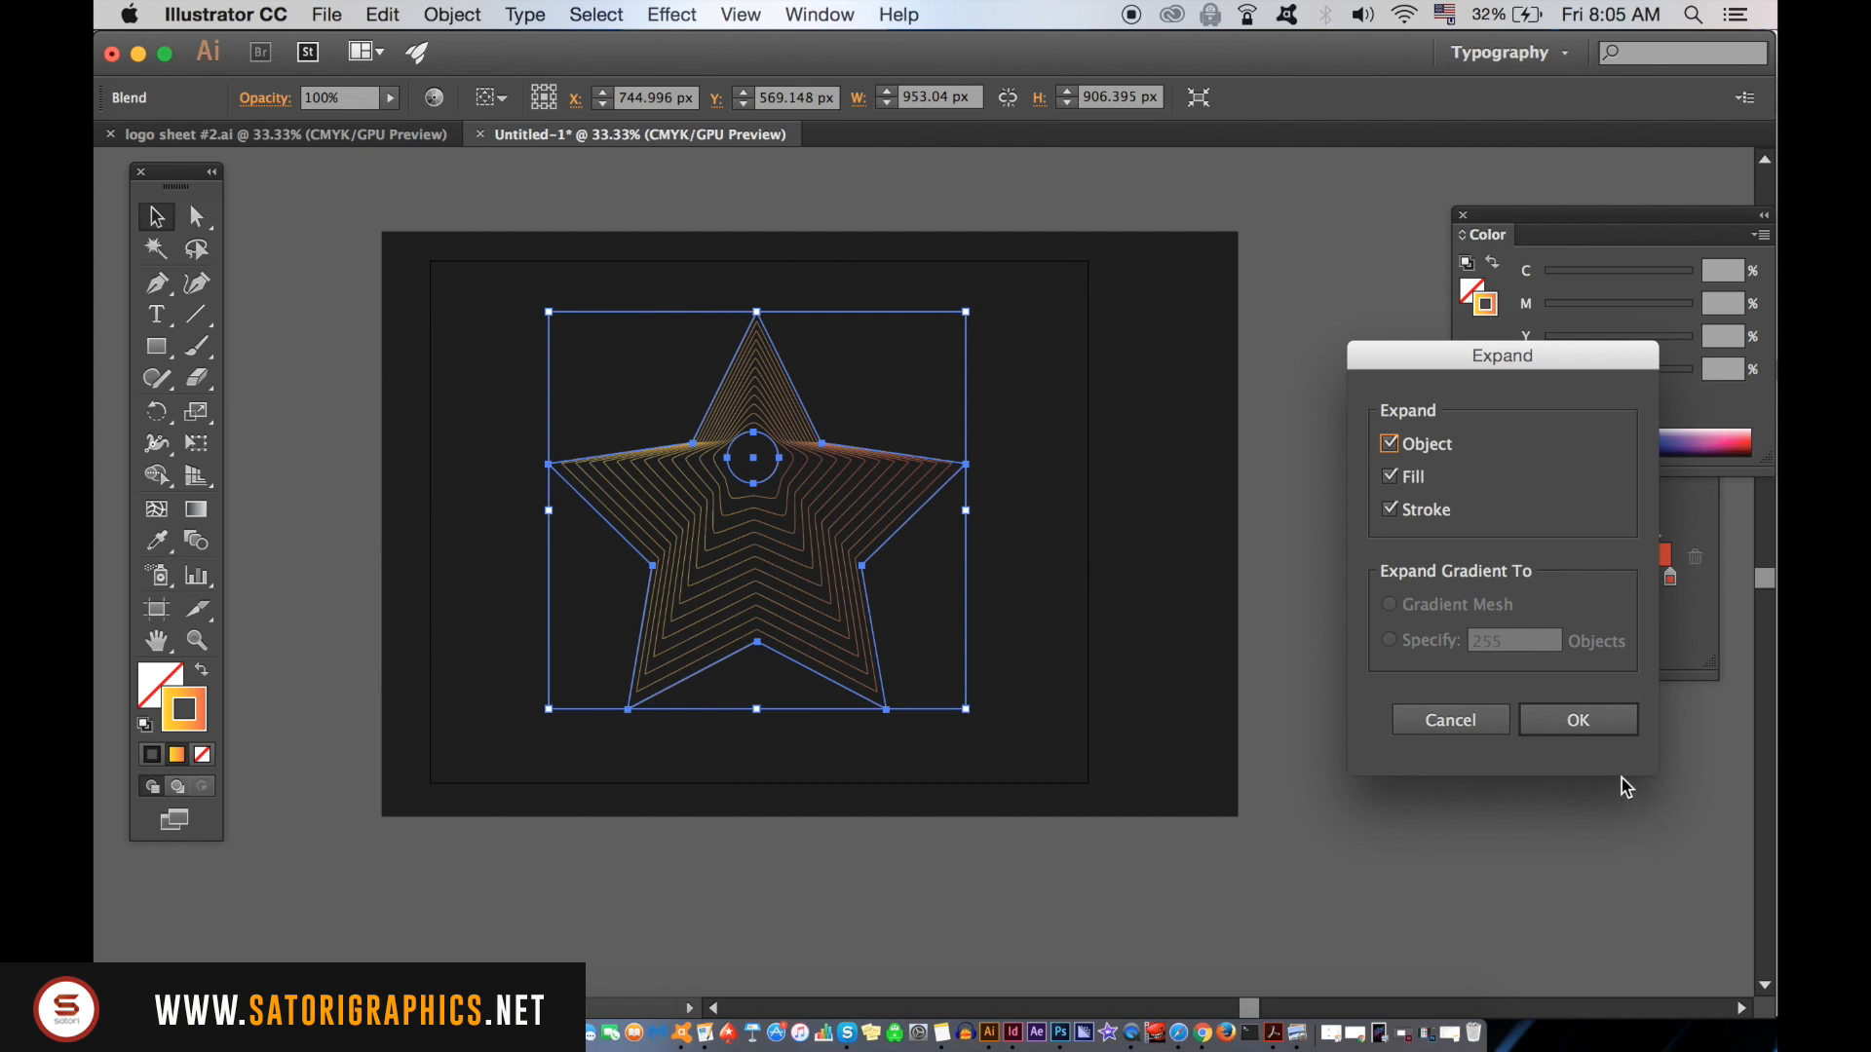
pyautogui.click(1578, 720)
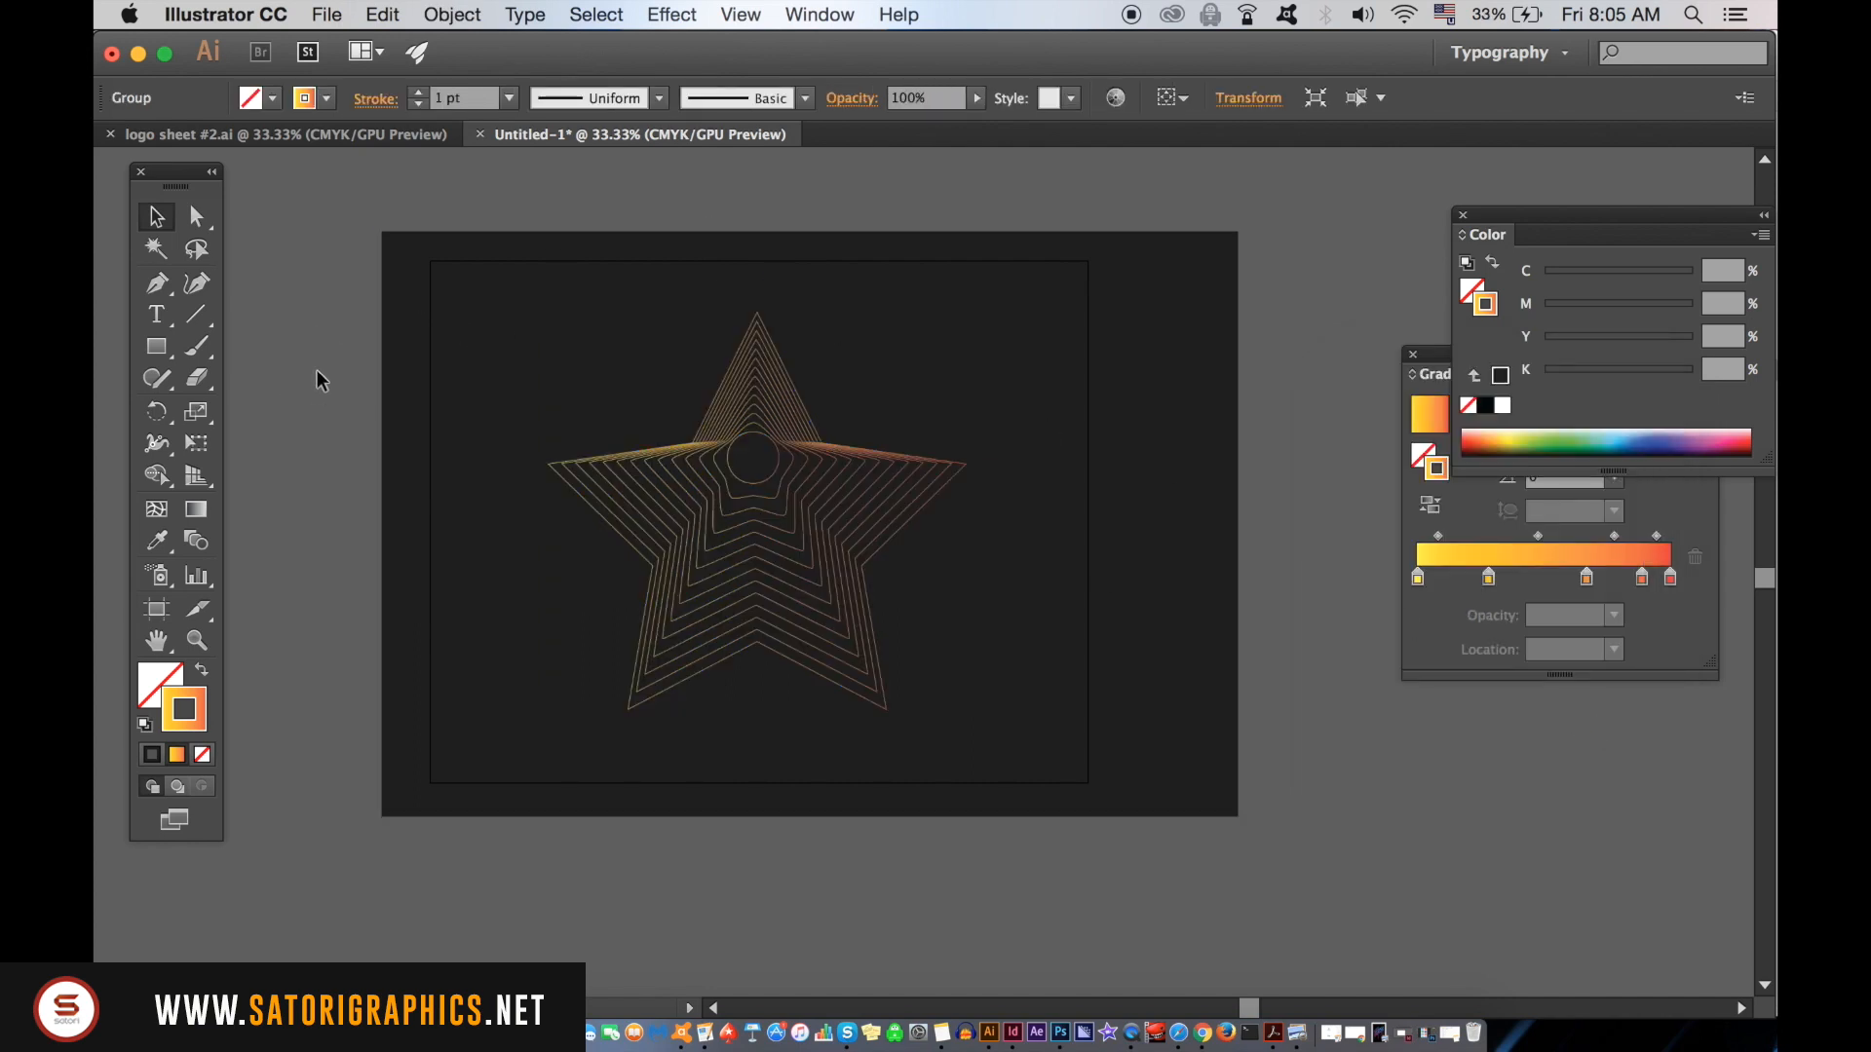